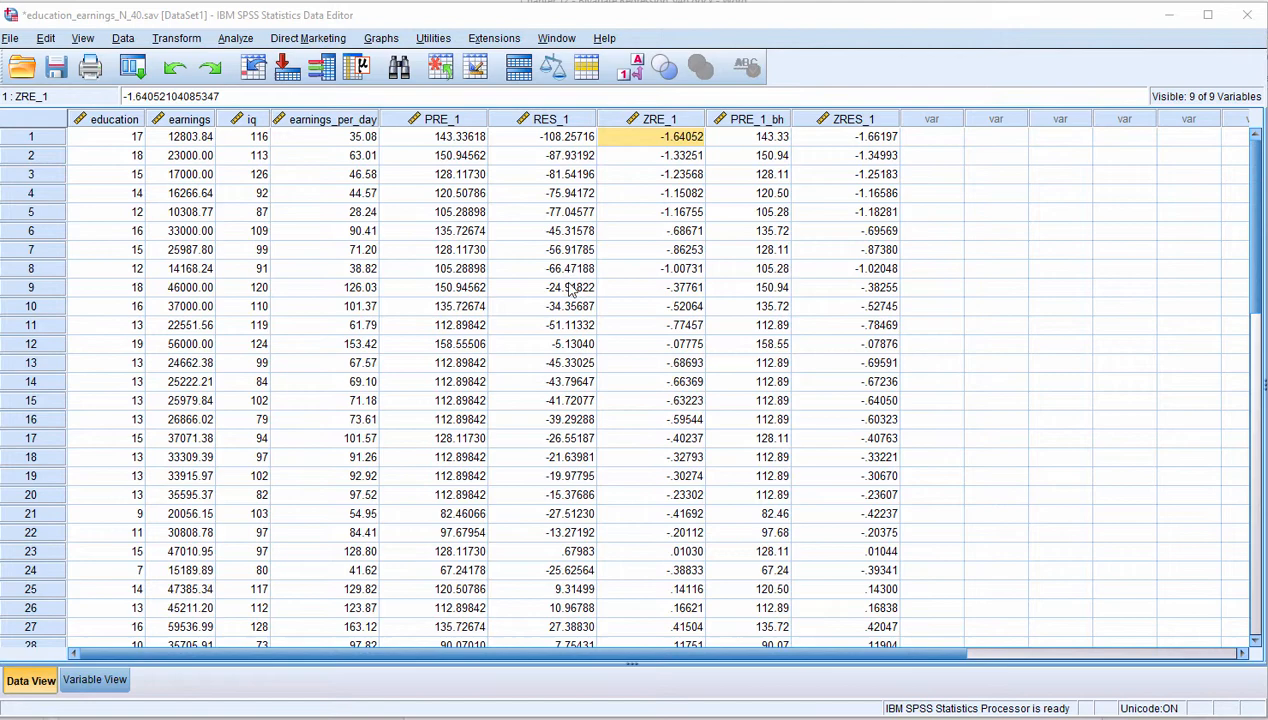
Start an Explore analysis with Standardized Residual as the dependent variable
left_click(550, 156)
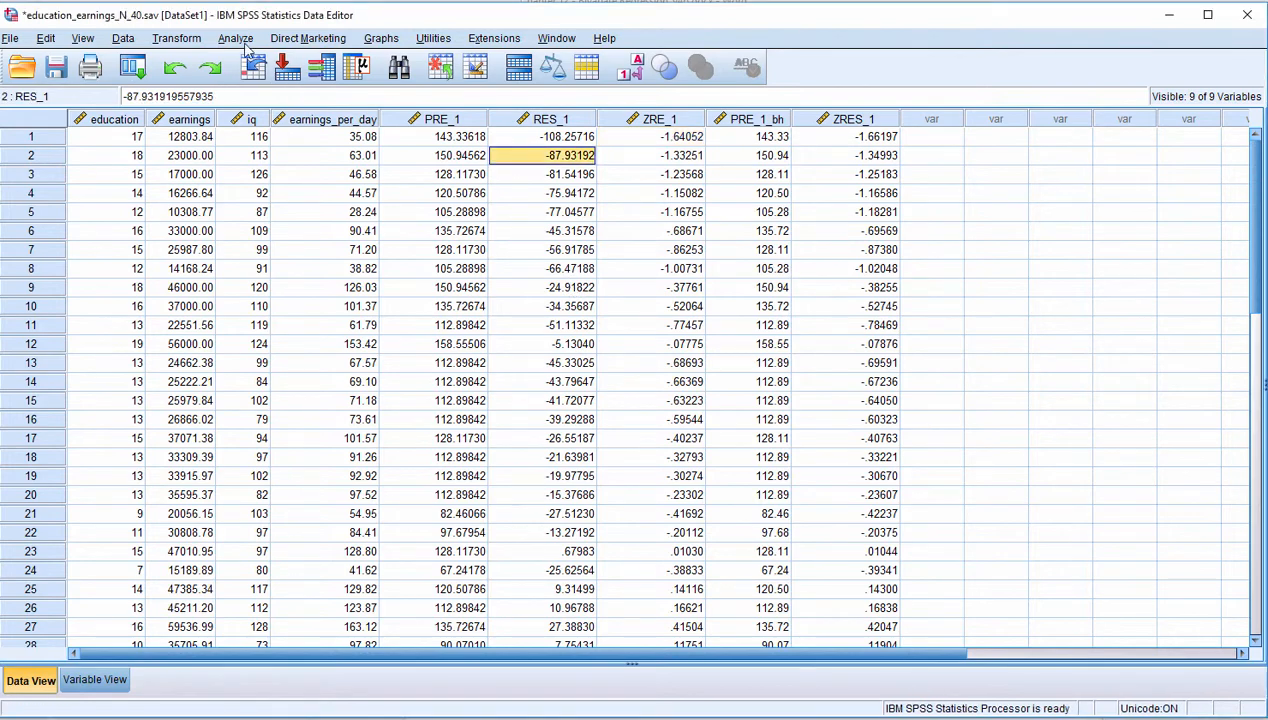
left_click(660, 118)
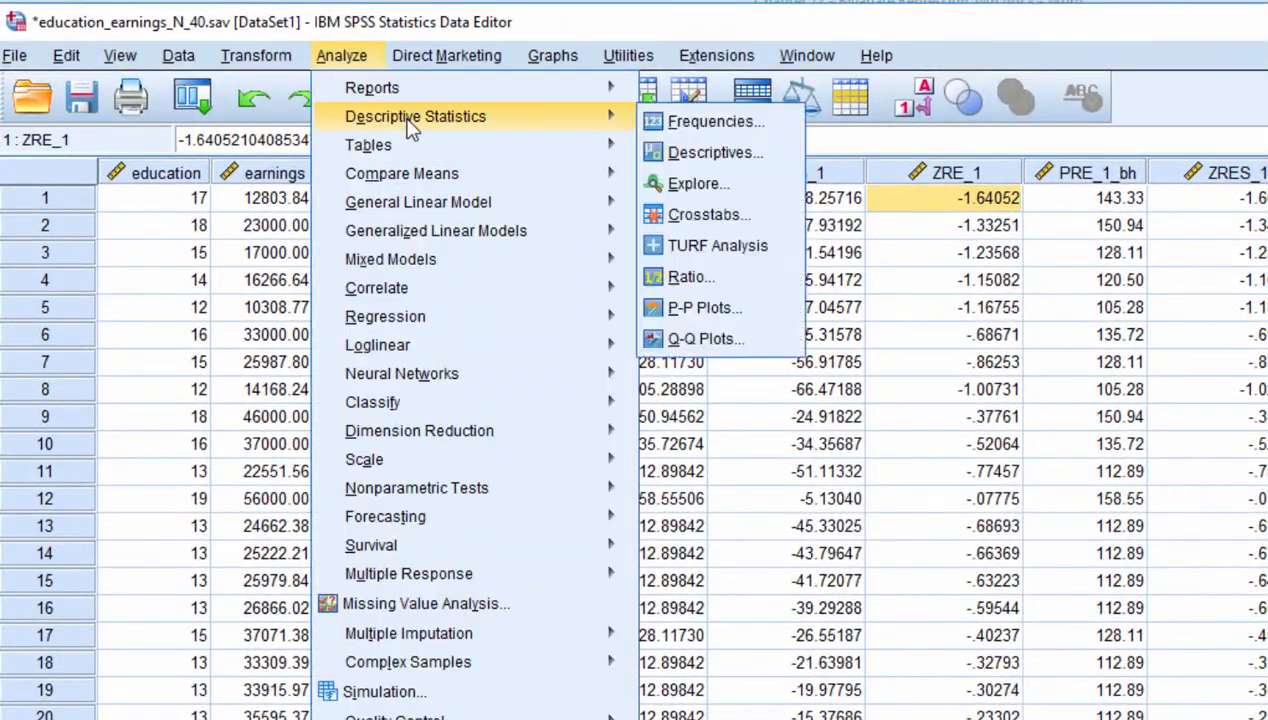
mouse_move(718, 244)
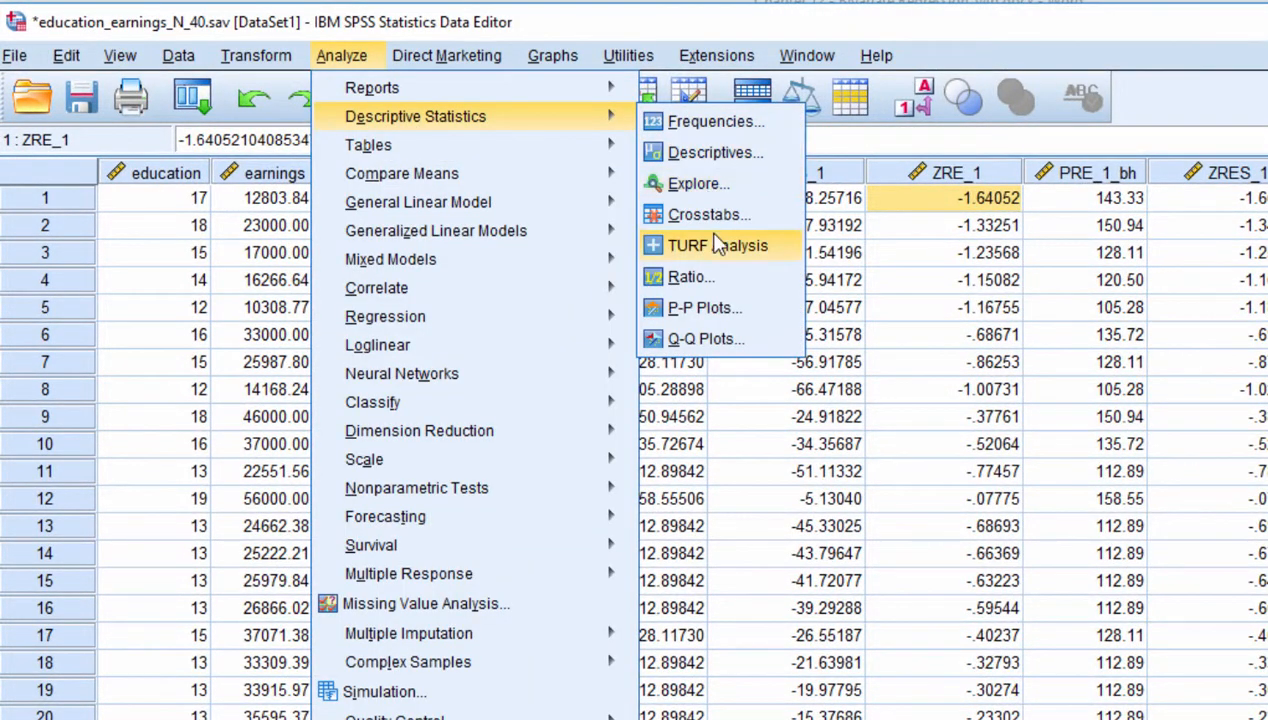
left_click(696, 184)
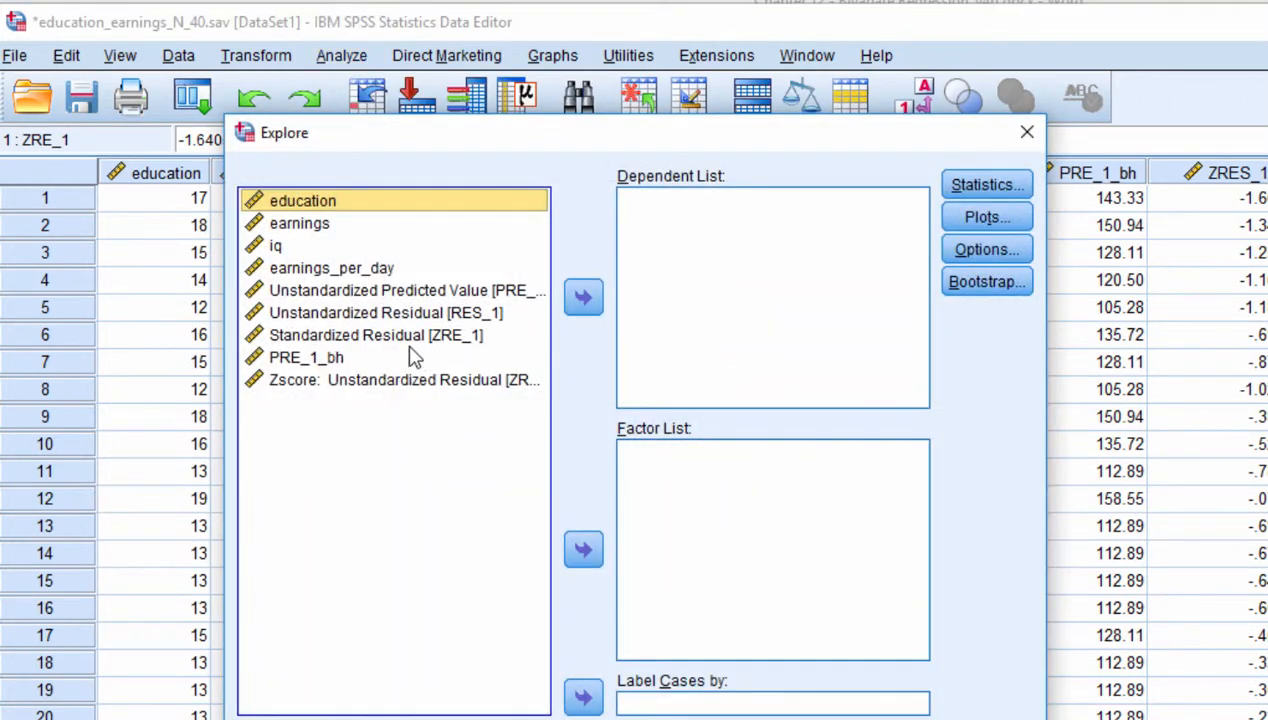
left_click(376, 336)
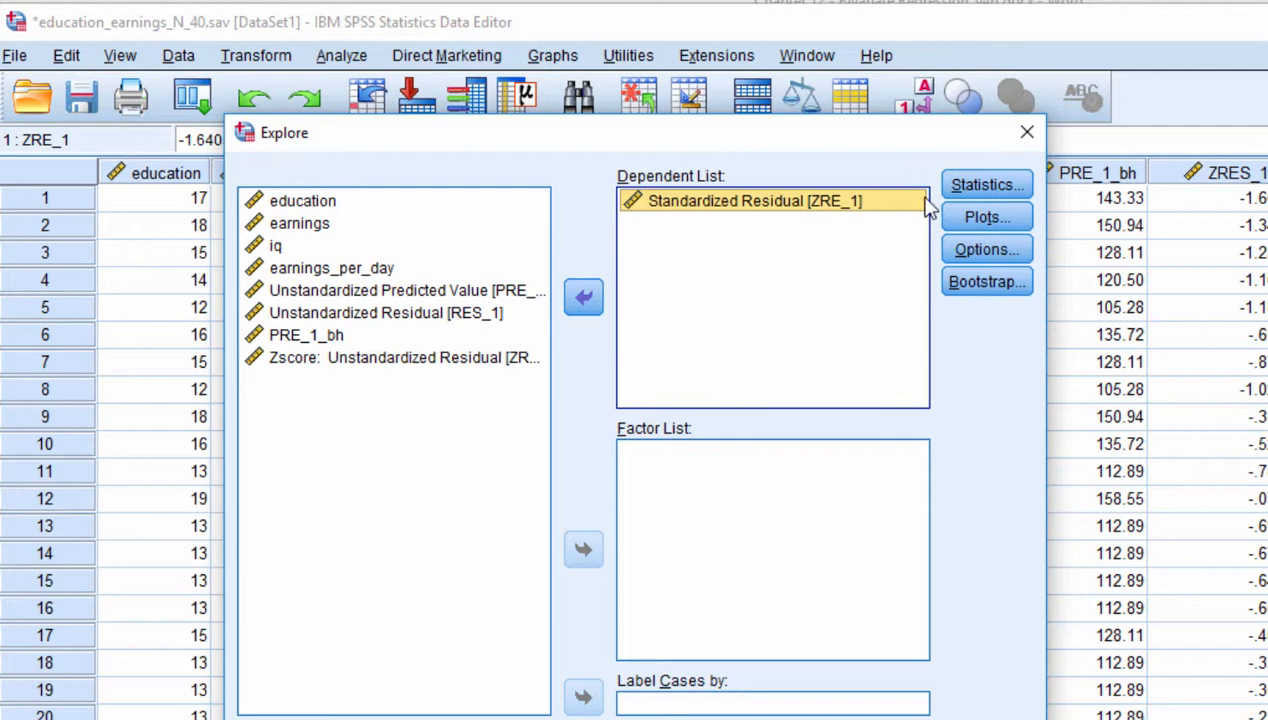
Request outliers in Statistics and a histogram instead of stem-and-leaf in Plots
left_click(986, 184)
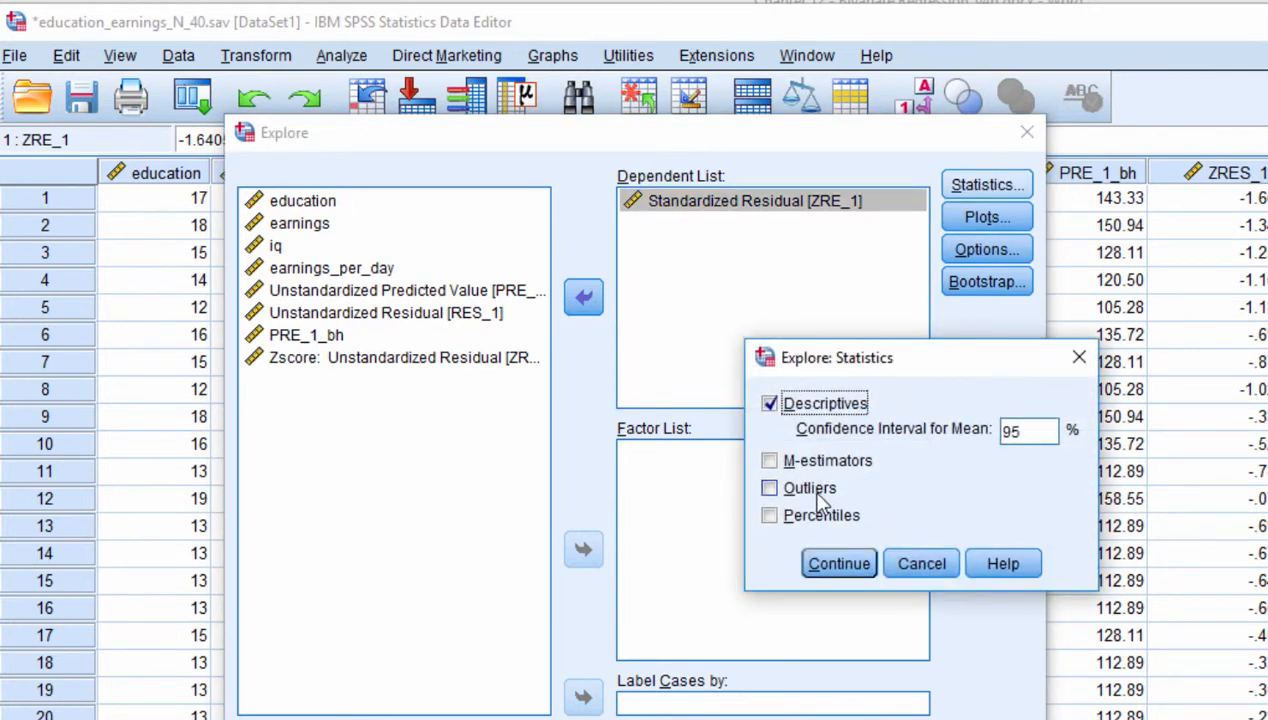
left_click(838, 564)
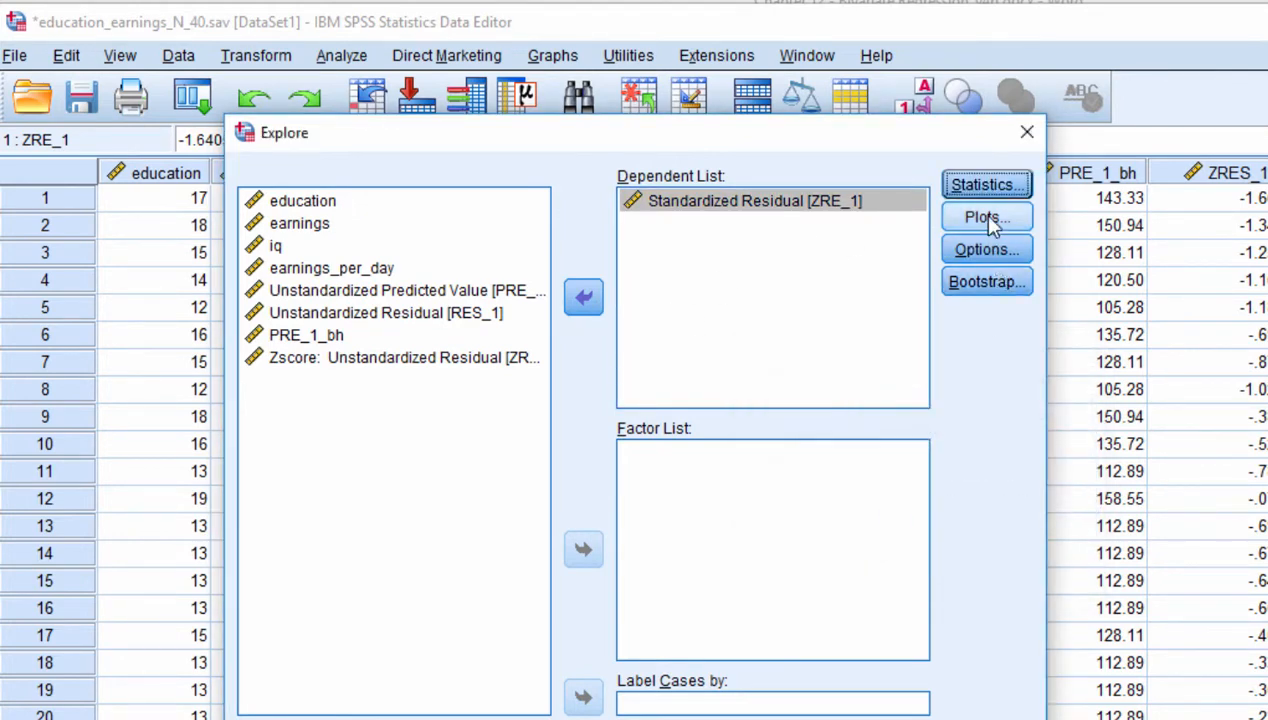
left_click(986, 216)
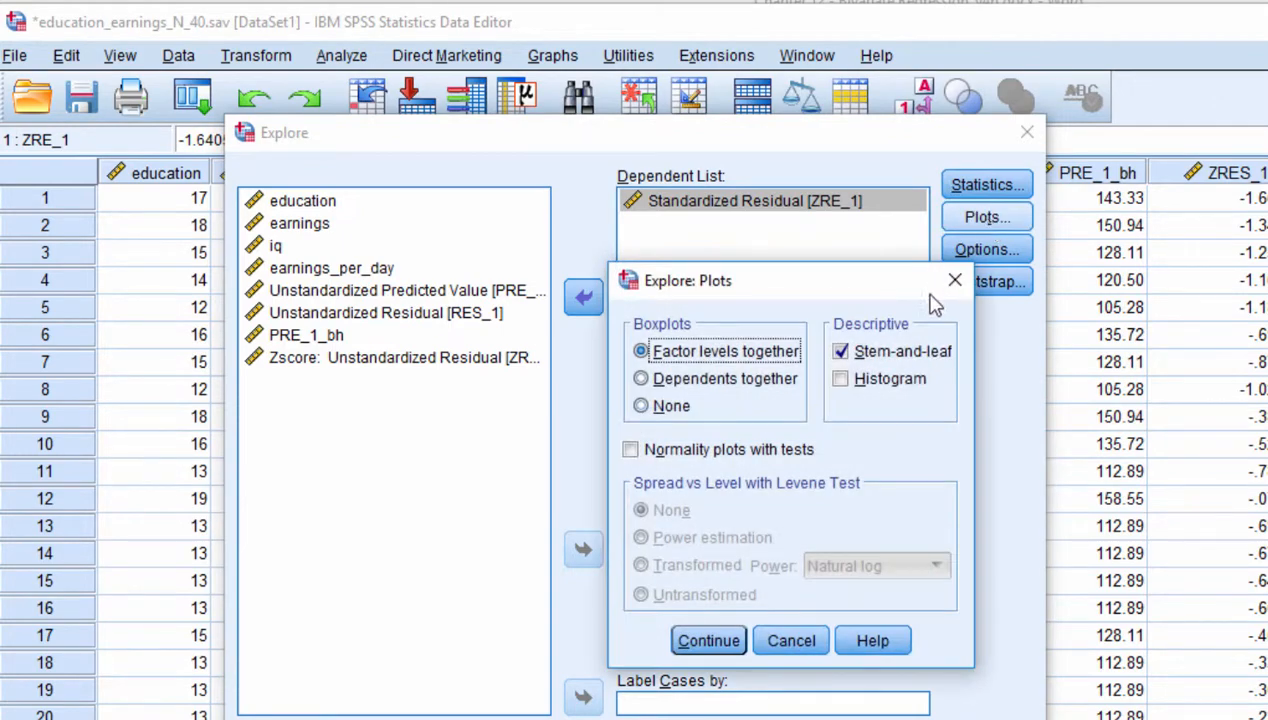
left_click(840, 378)
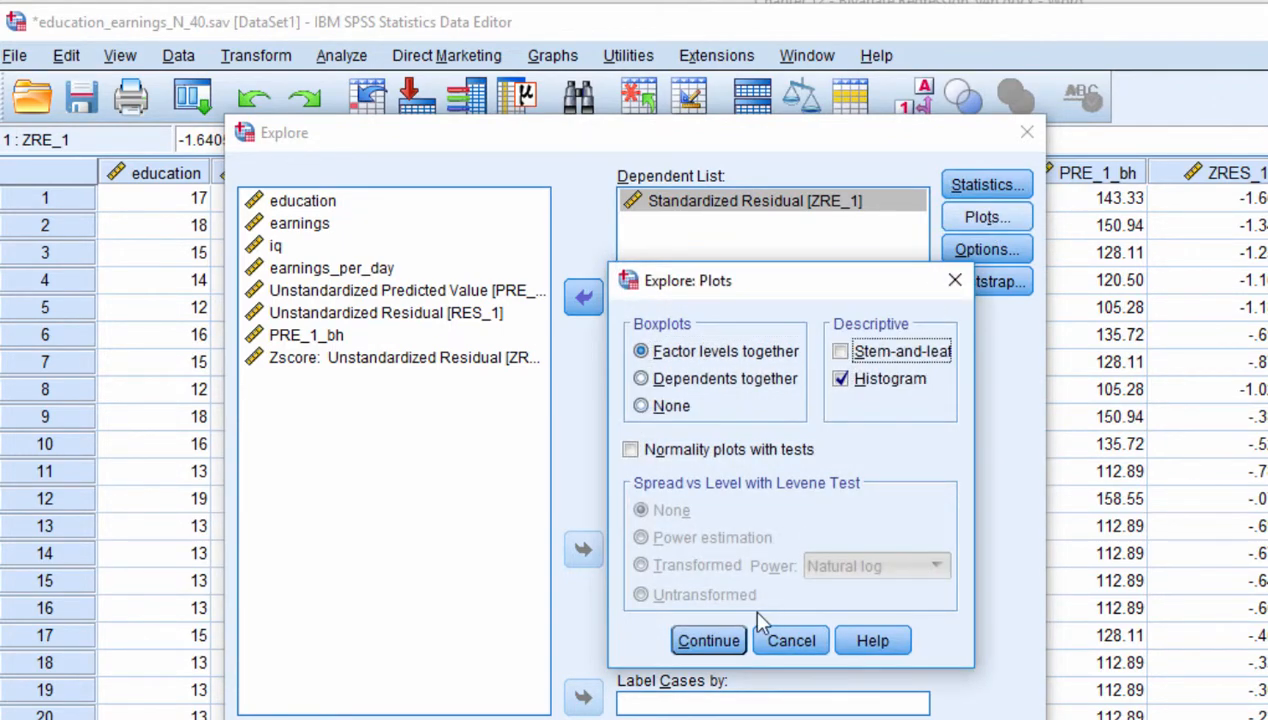
left_click(708, 640)
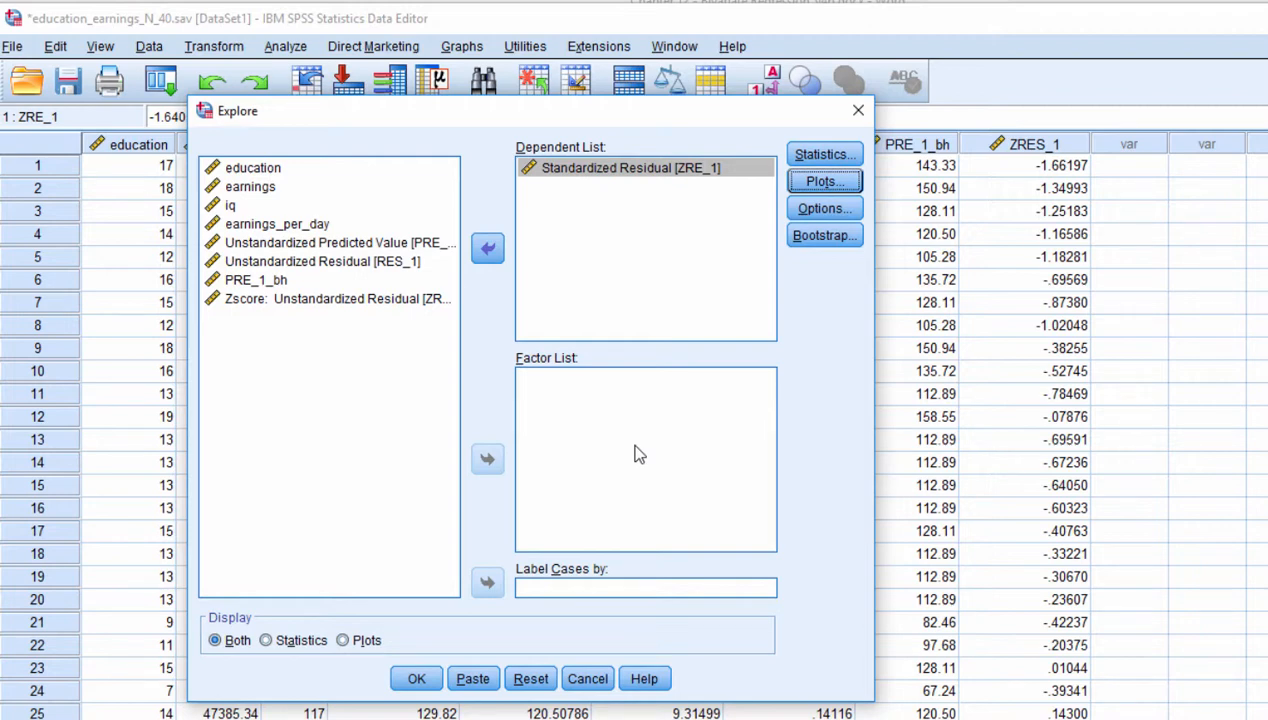
Run Explore and review the descriptives, extreme values, histogram and boxplot output
left_click(416, 678)
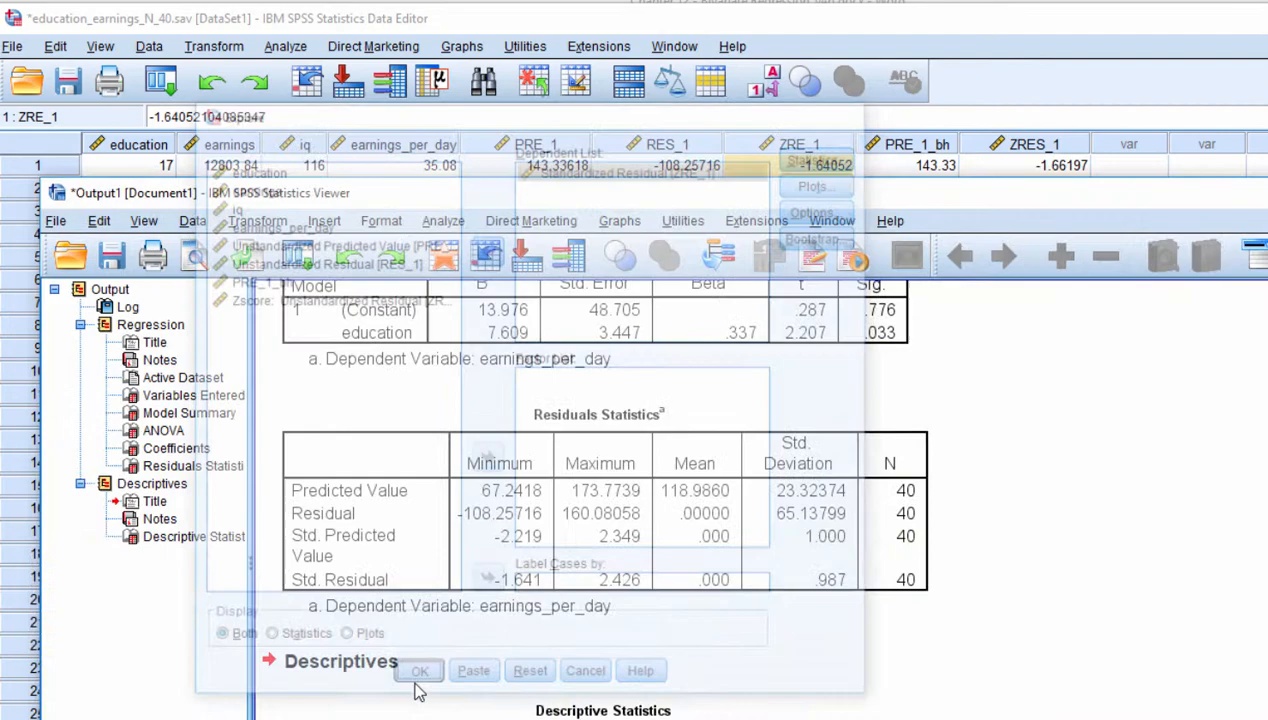
left_click(420, 670)
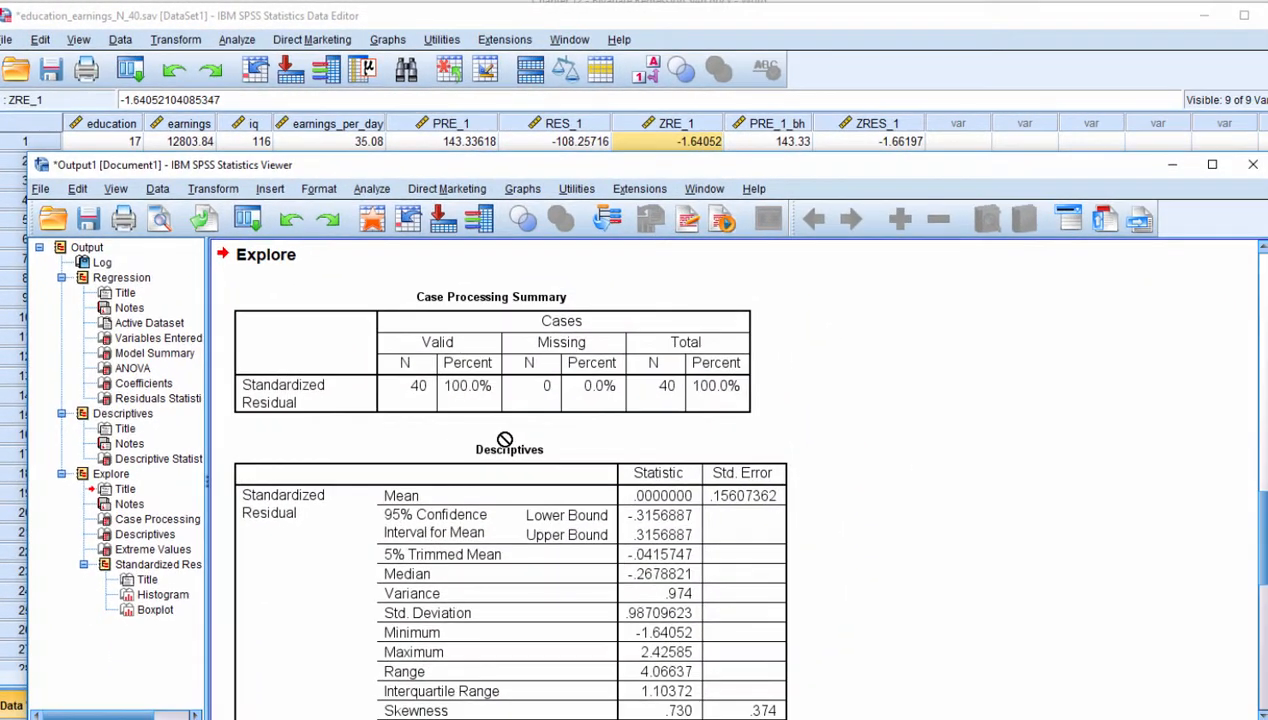
scroll("down", 3)
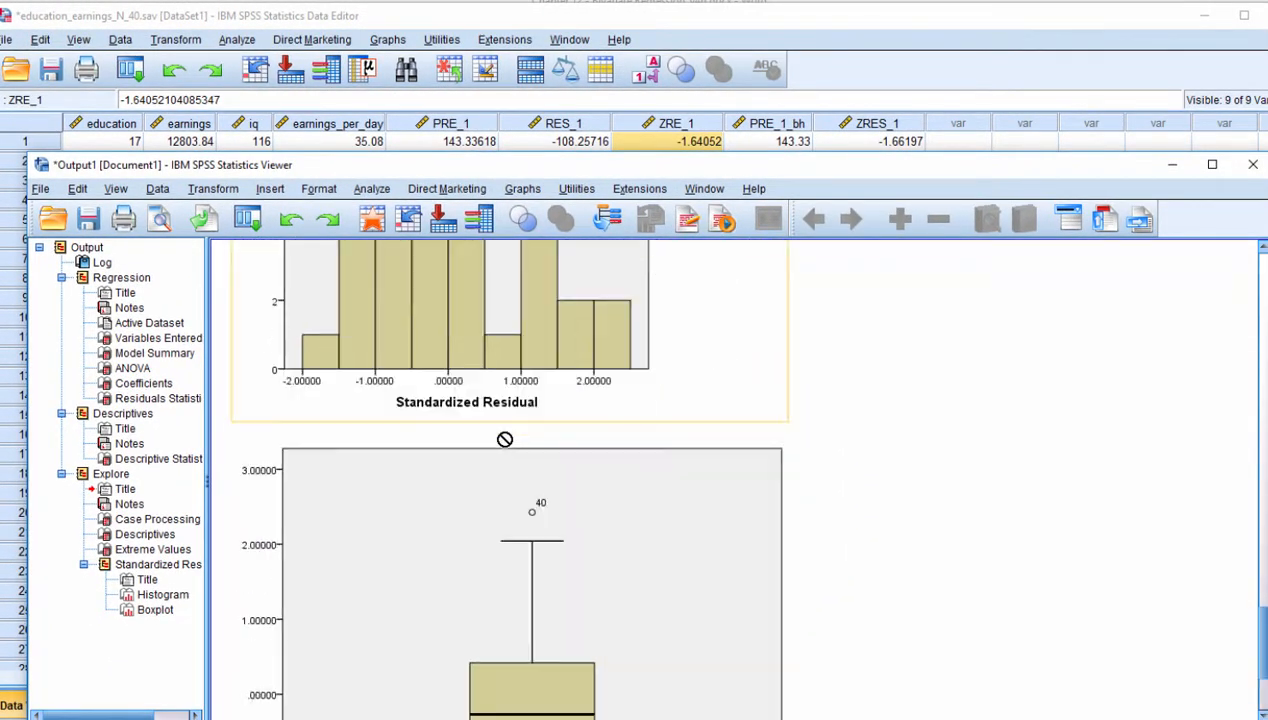
scroll("up", 3)
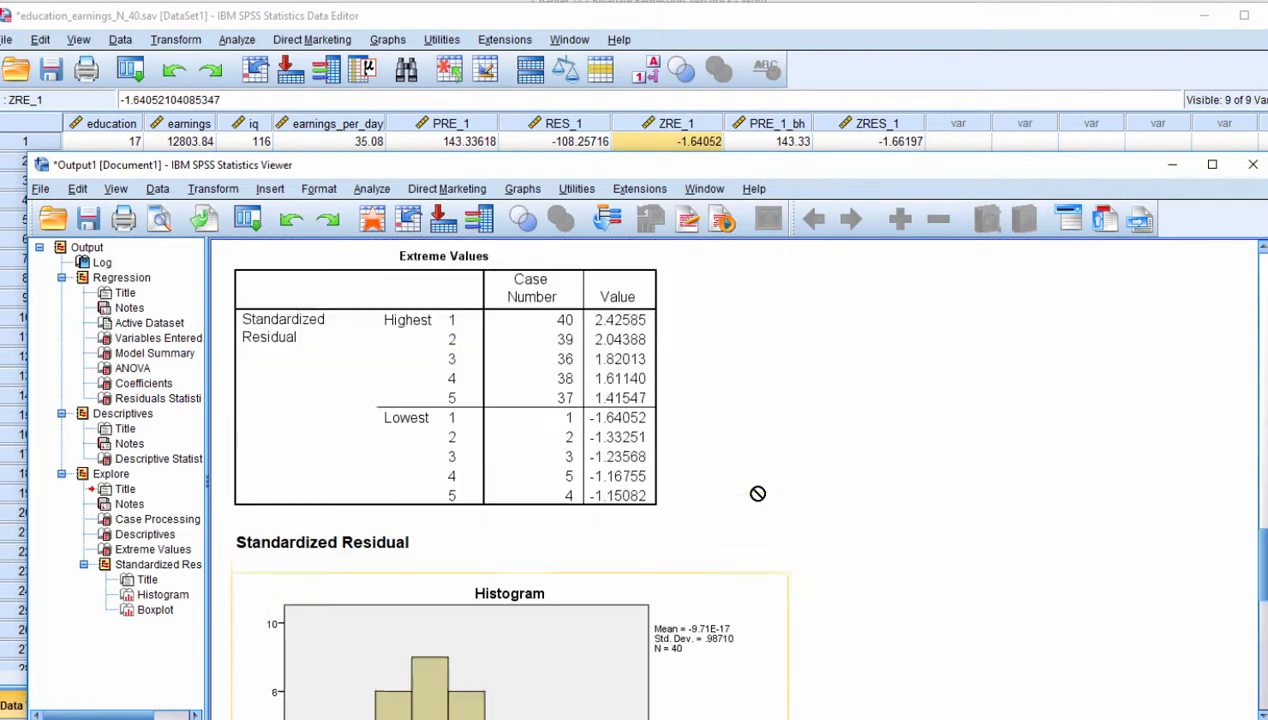
scroll("up", 3)
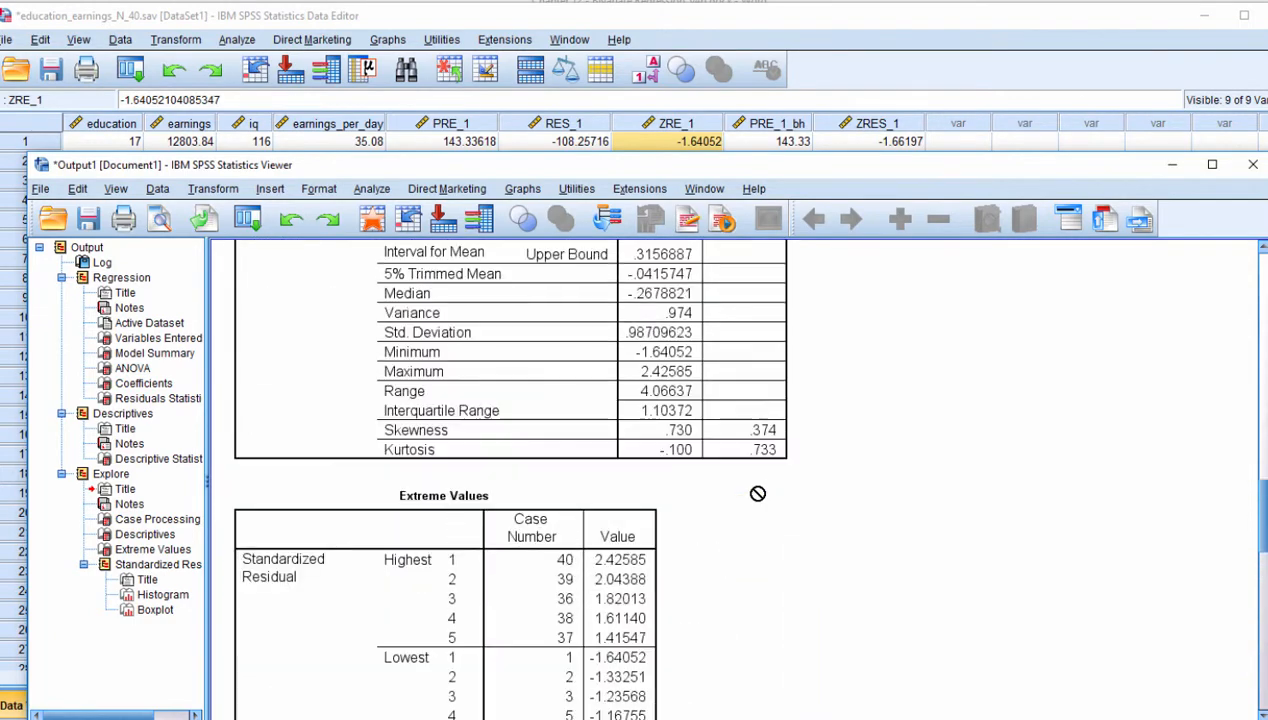
scroll("up", 3)
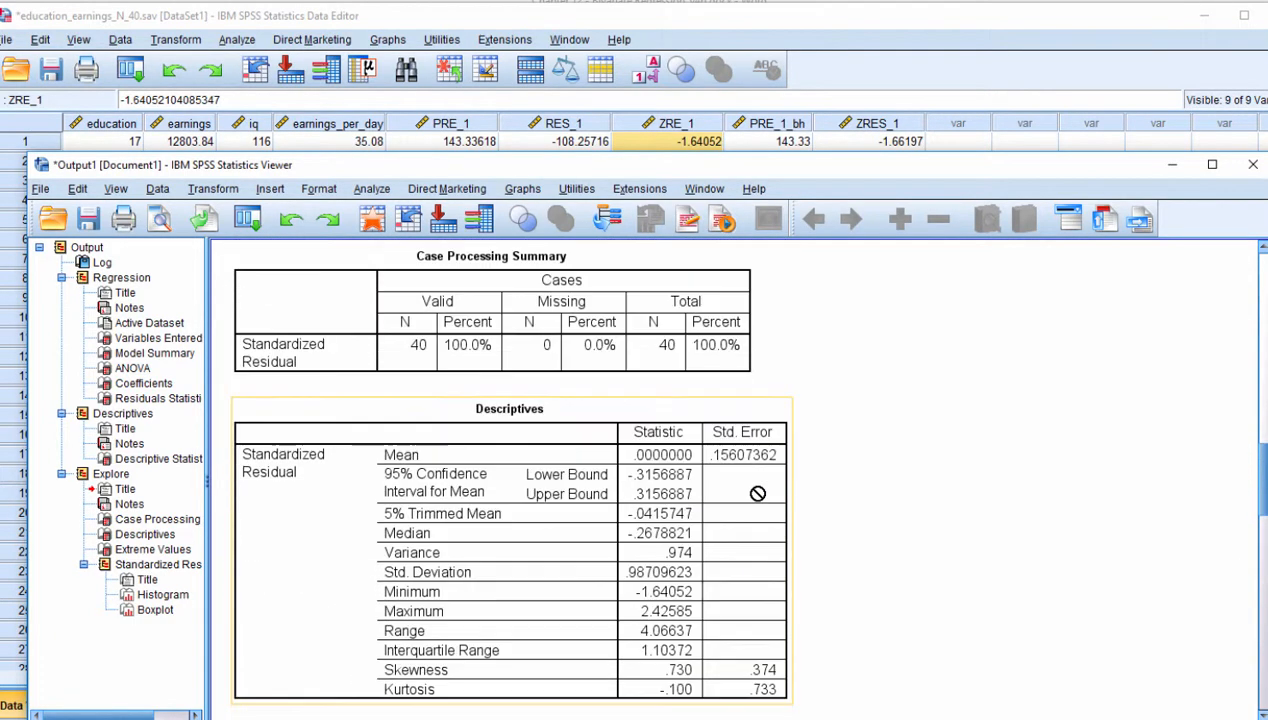
scroll("down", 3)
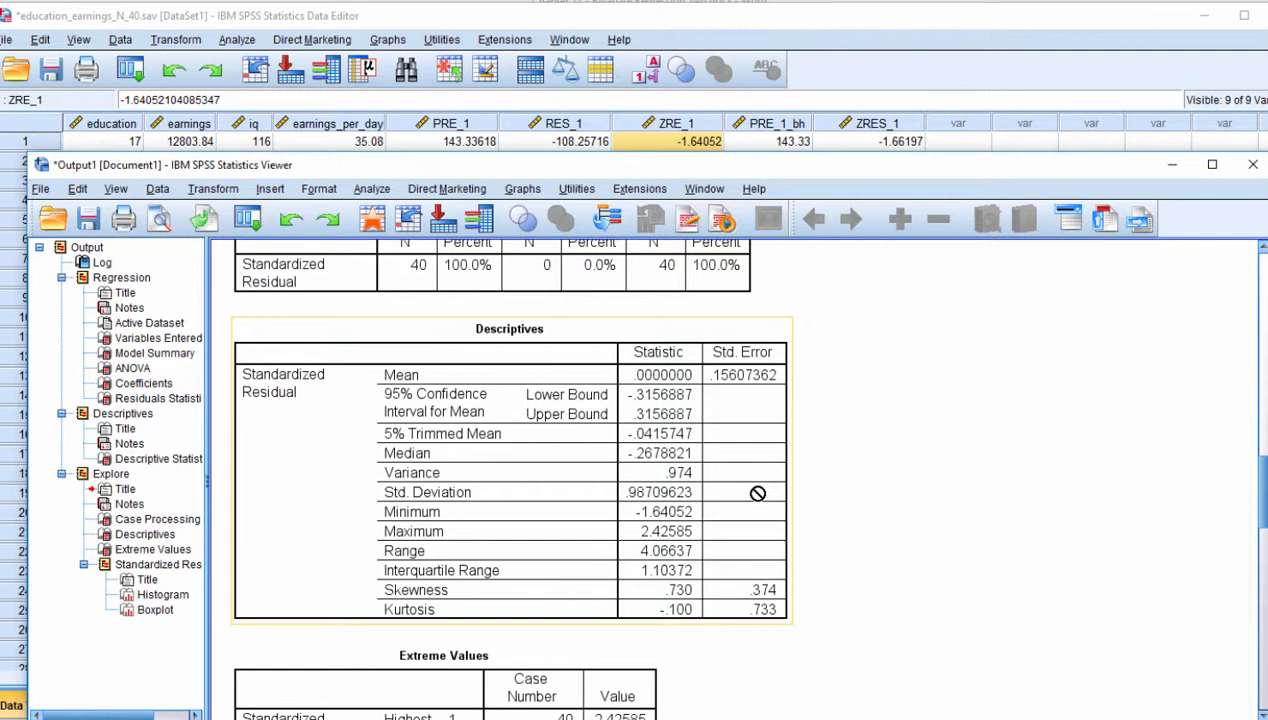
mouse_move(856, 464)
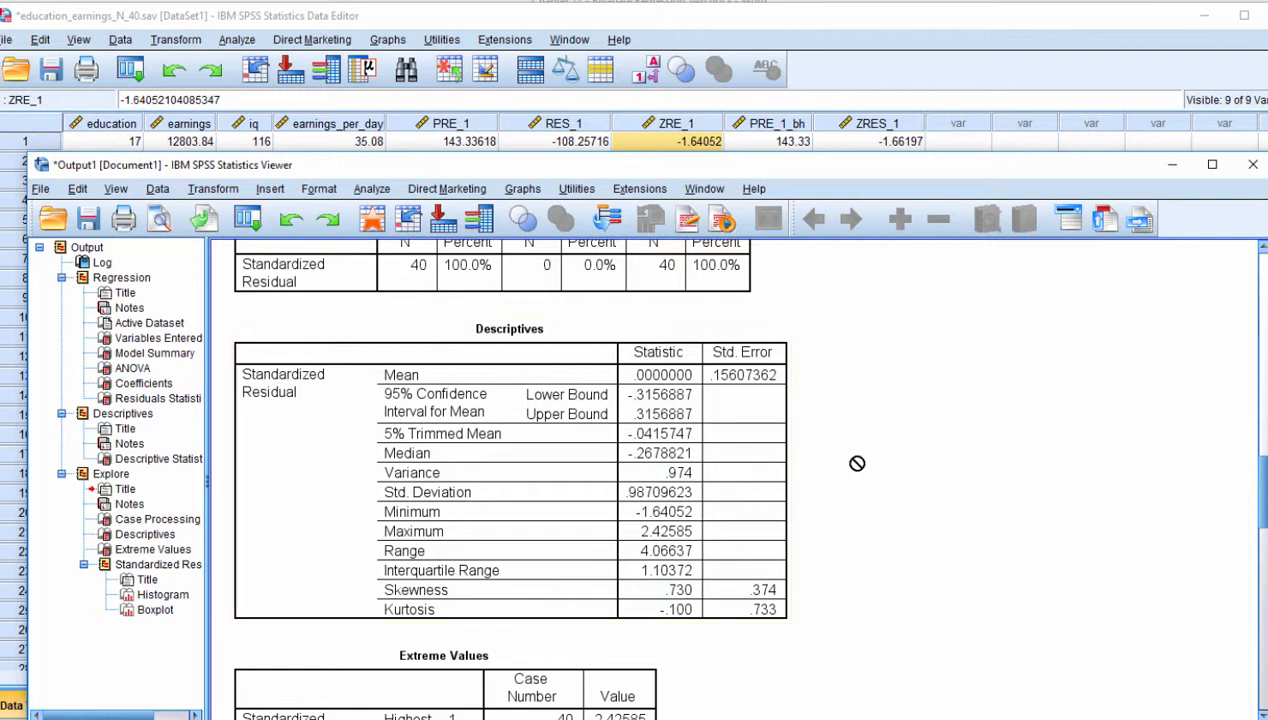
scroll("down", 3)
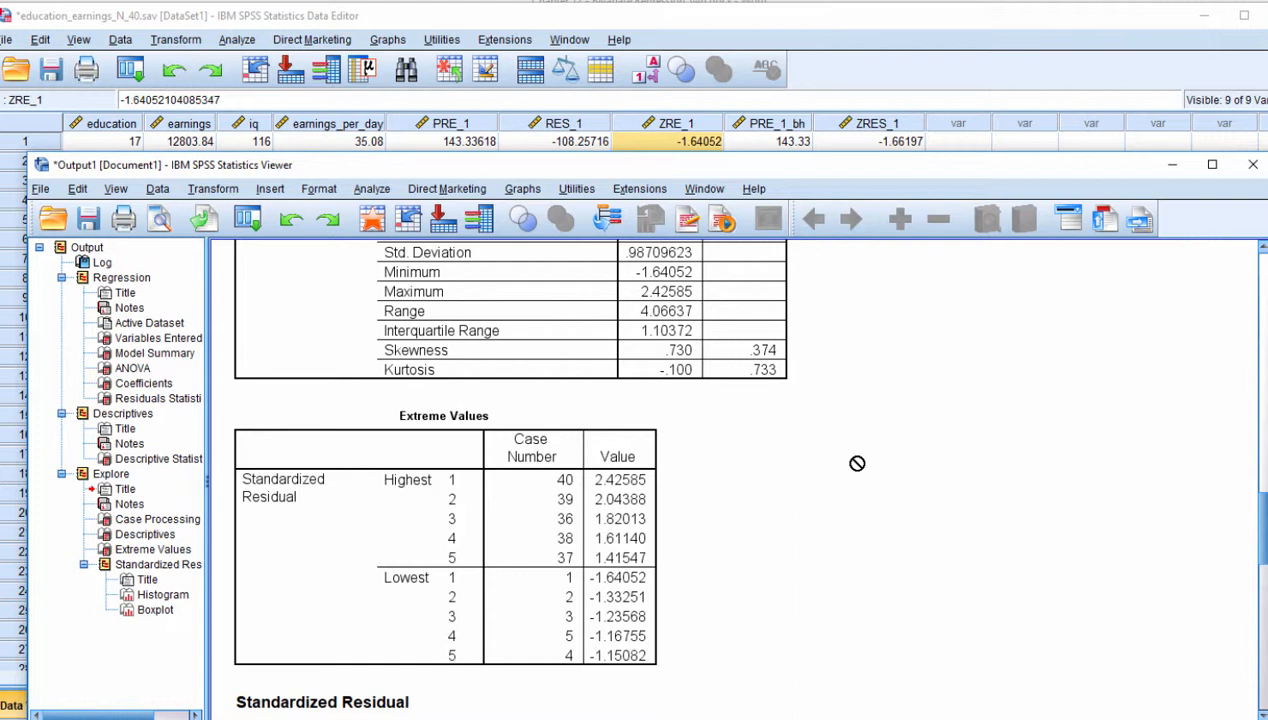
scroll("down", 3)
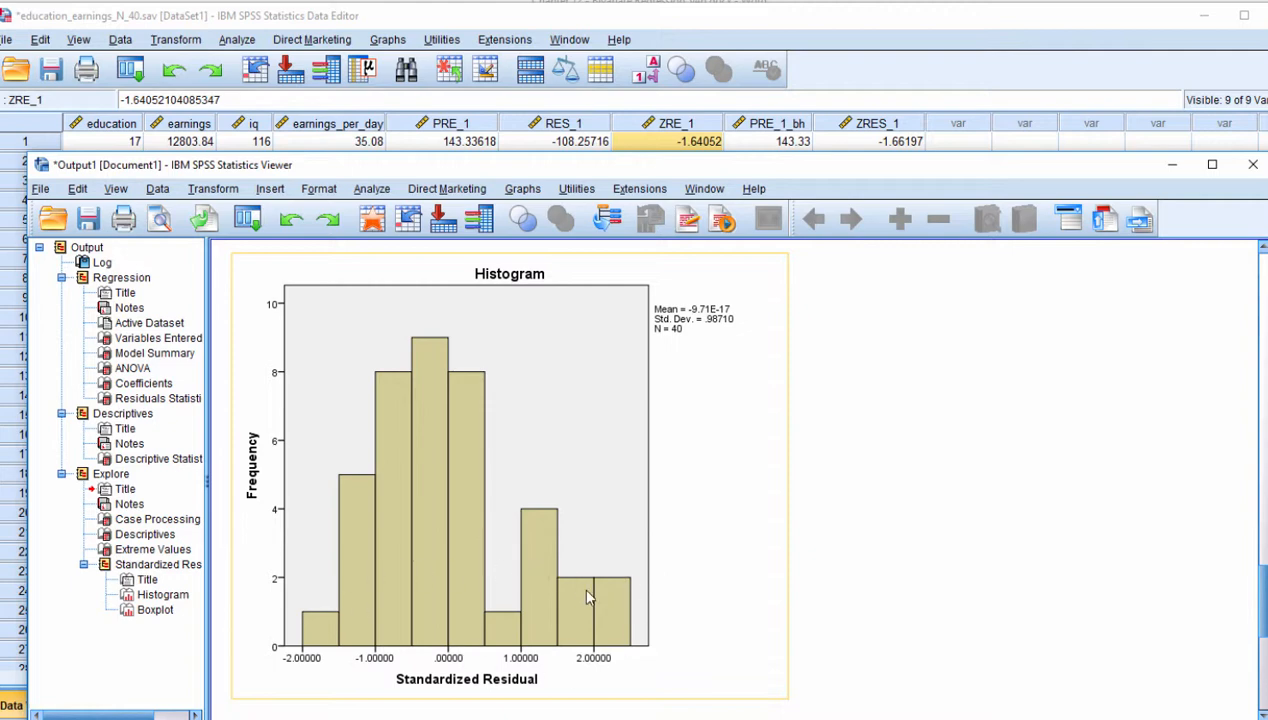
mouse_move(360, 564)
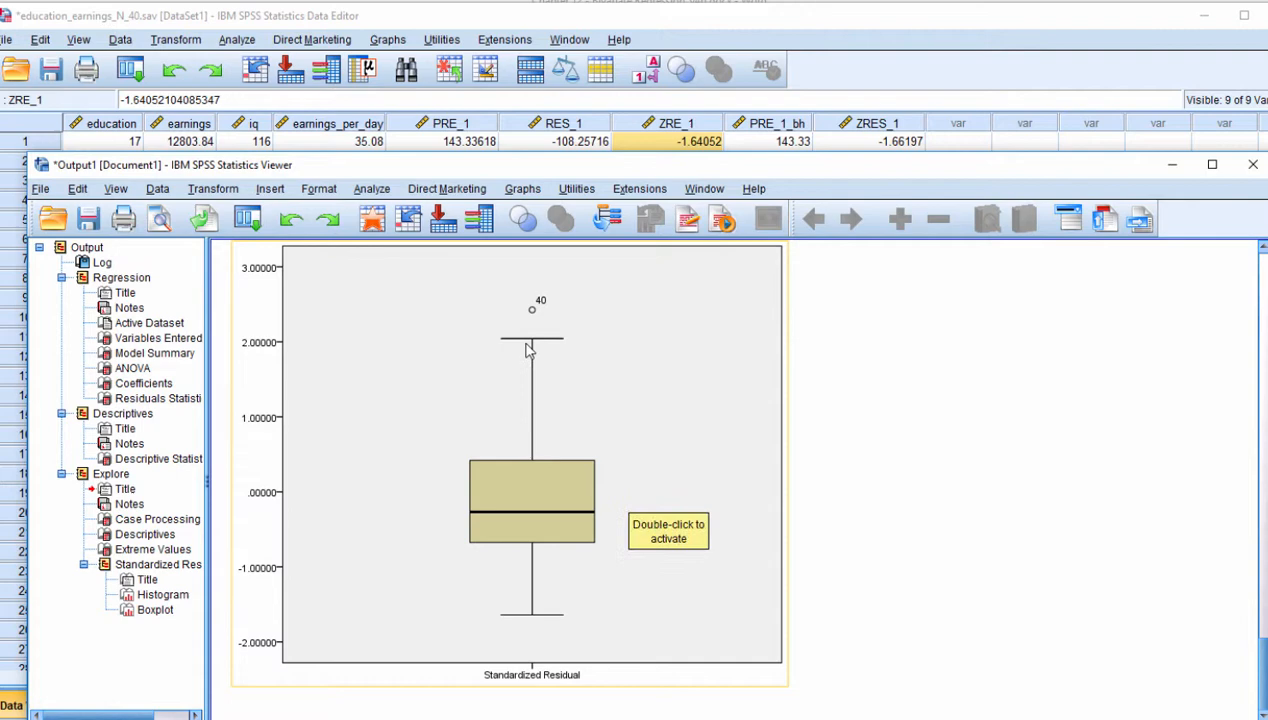
mouse_move(540, 336)
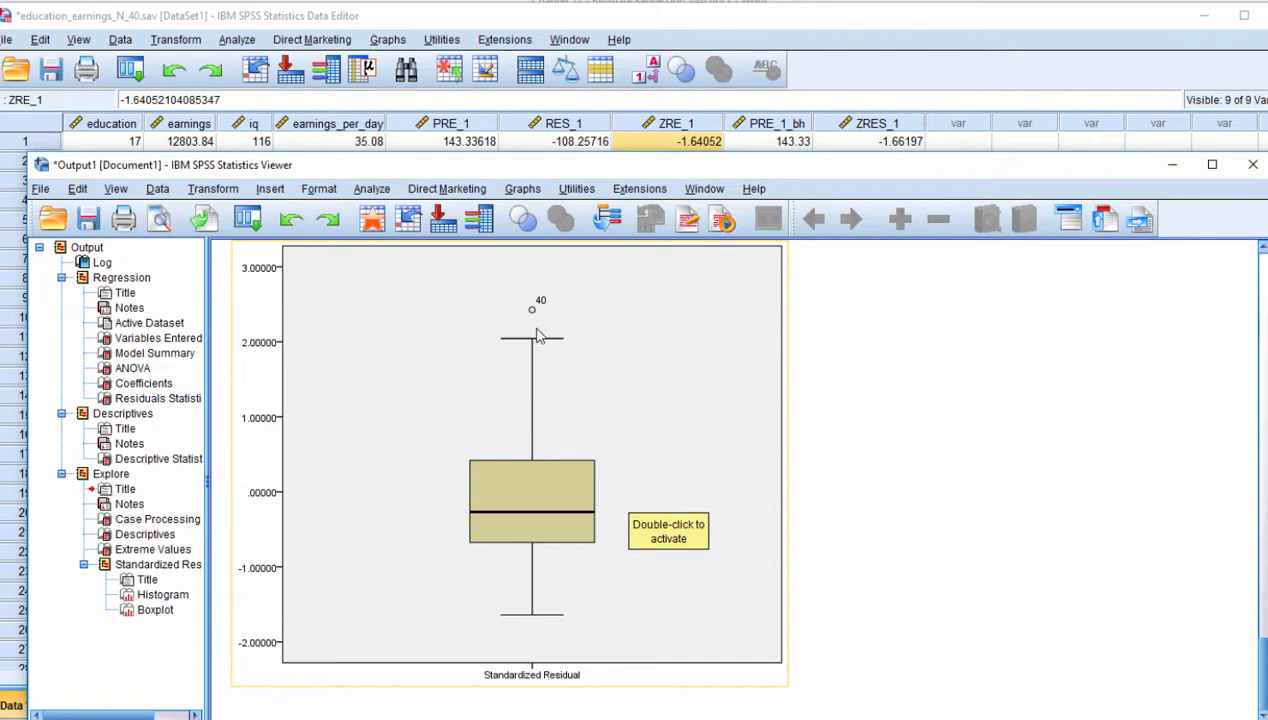
mouse_move(538, 328)
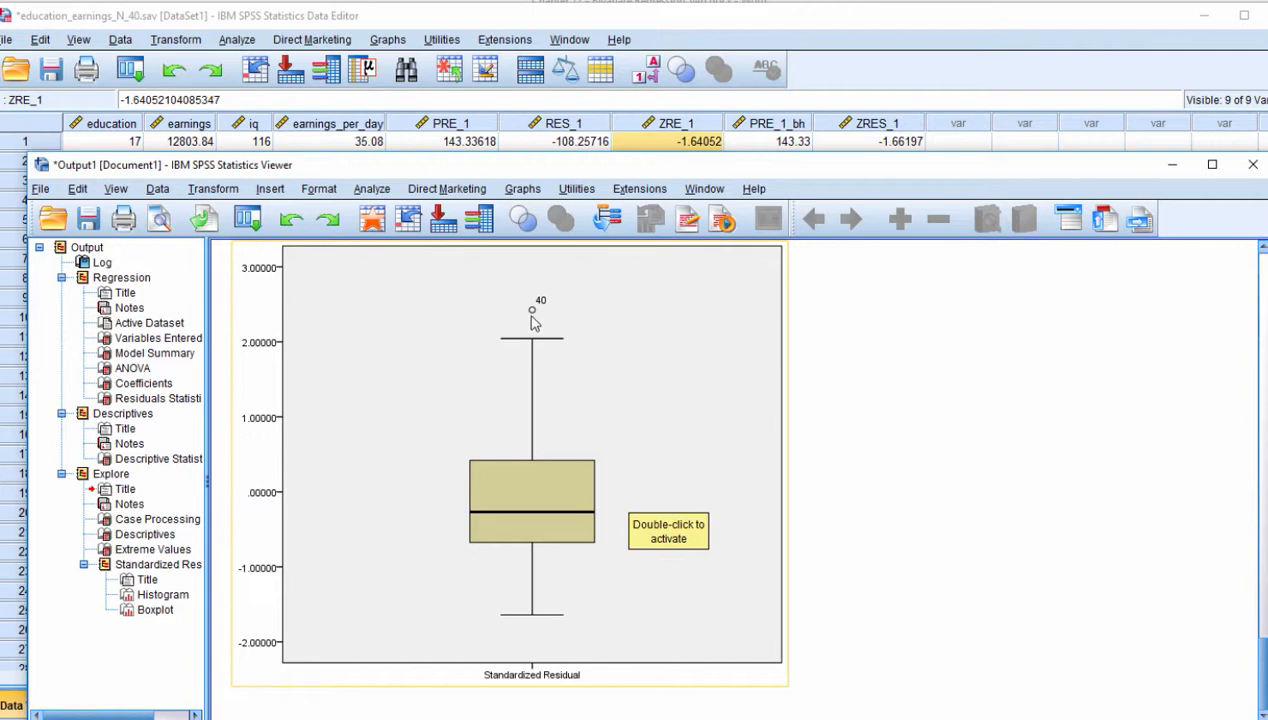
mouse_move(536, 328)
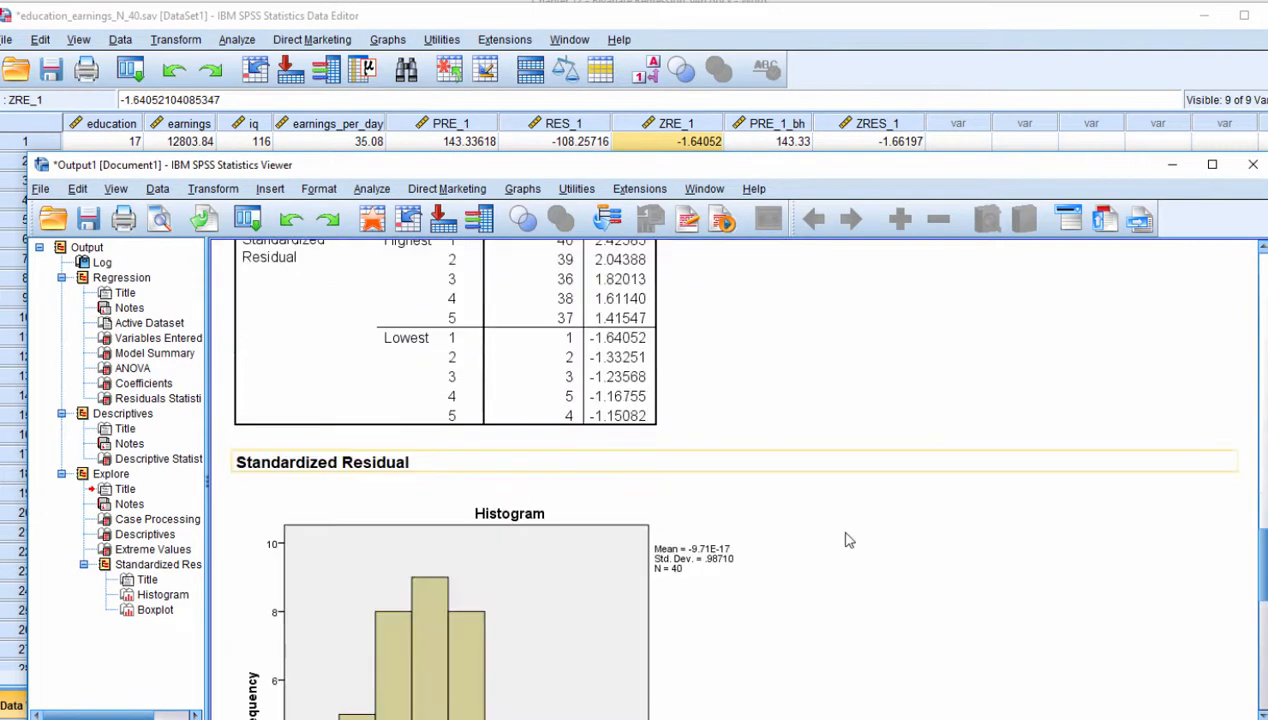
scroll("down", 3)
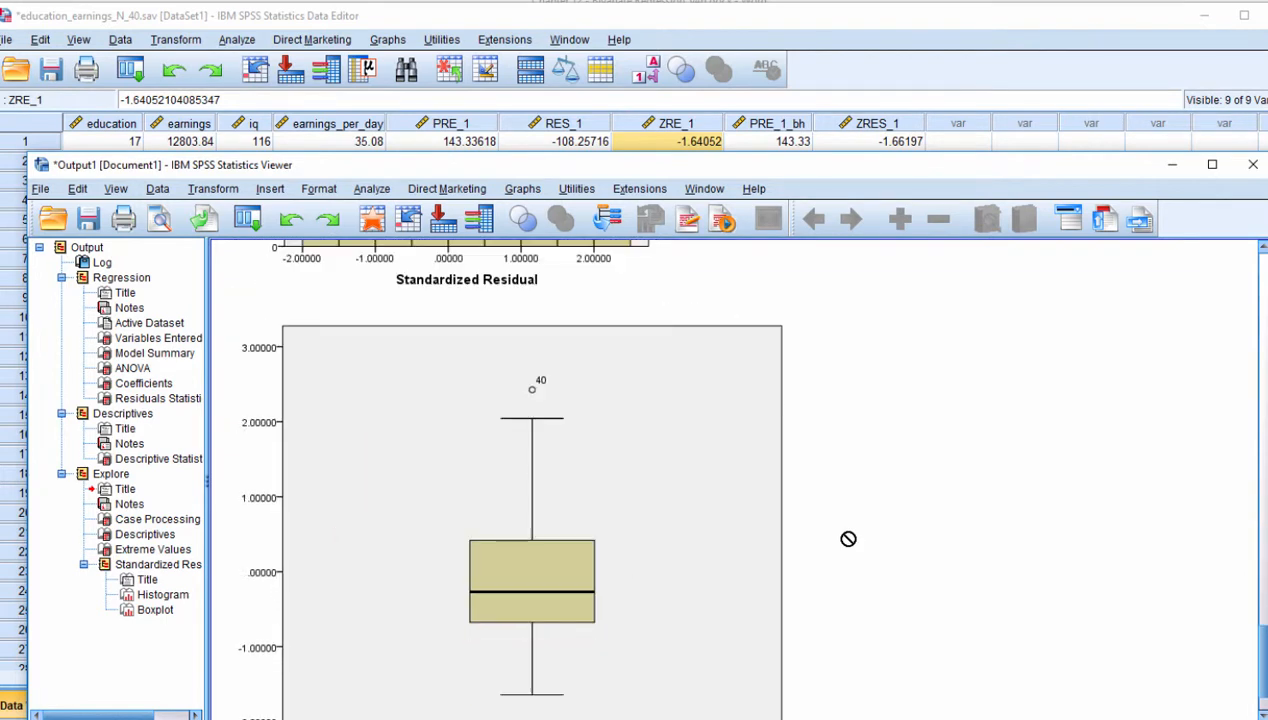
scroll("up", 3)
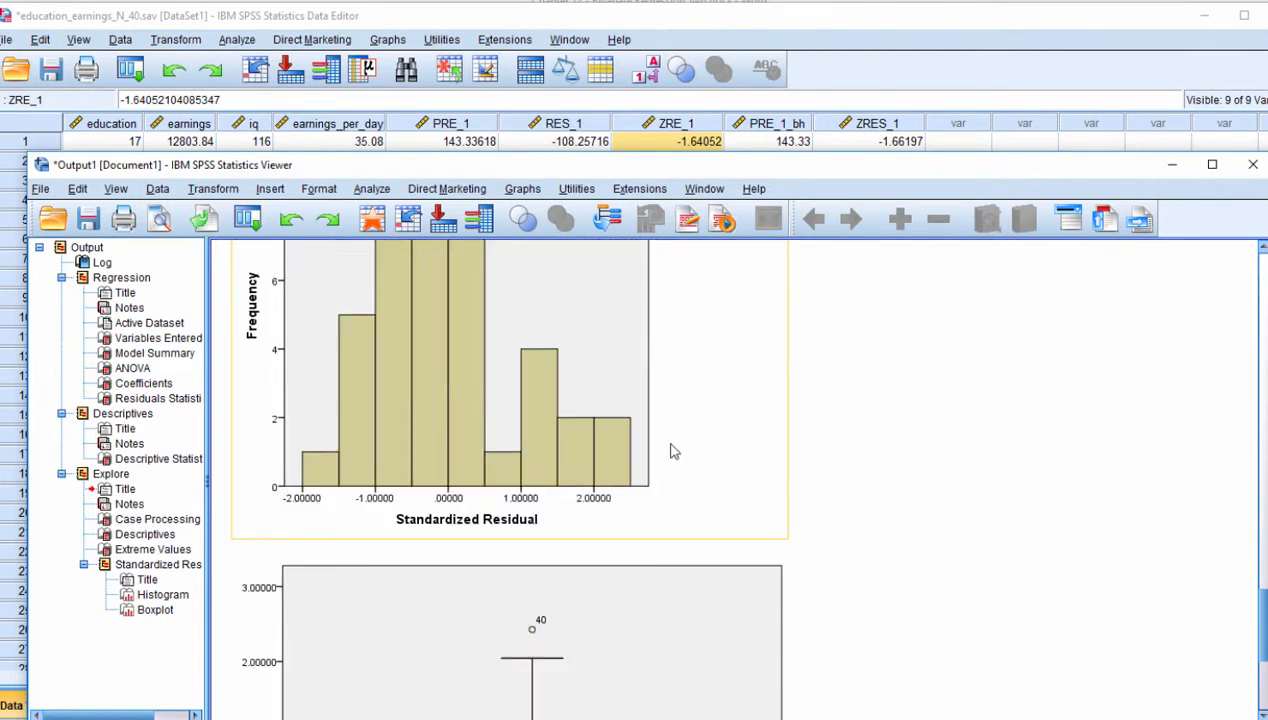
scroll("up", 3)
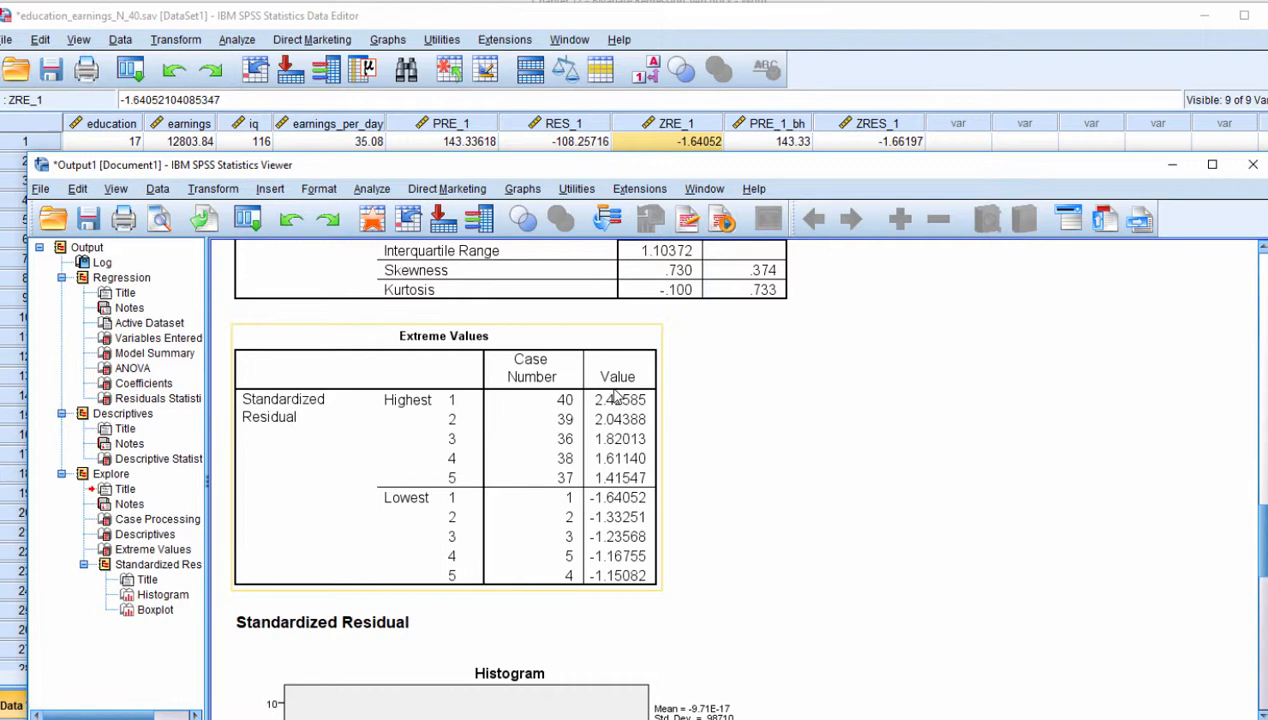
mouse_move(616, 420)
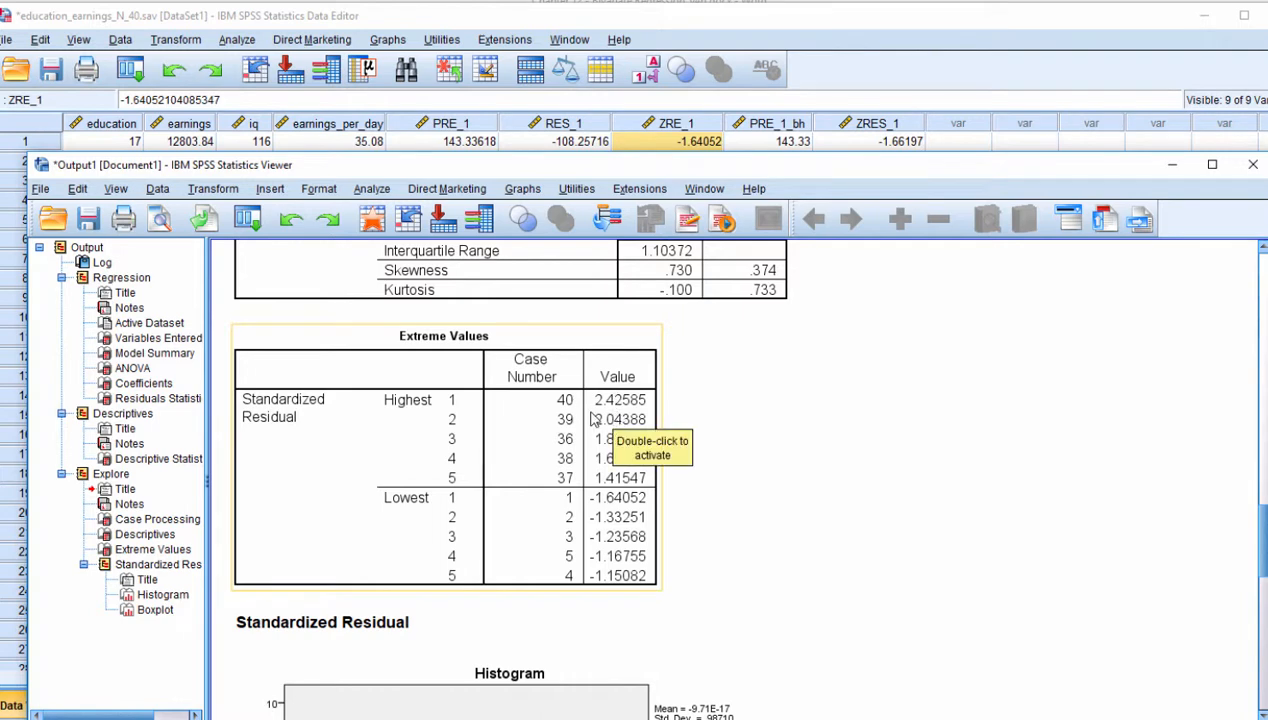
mouse_move(616, 414)
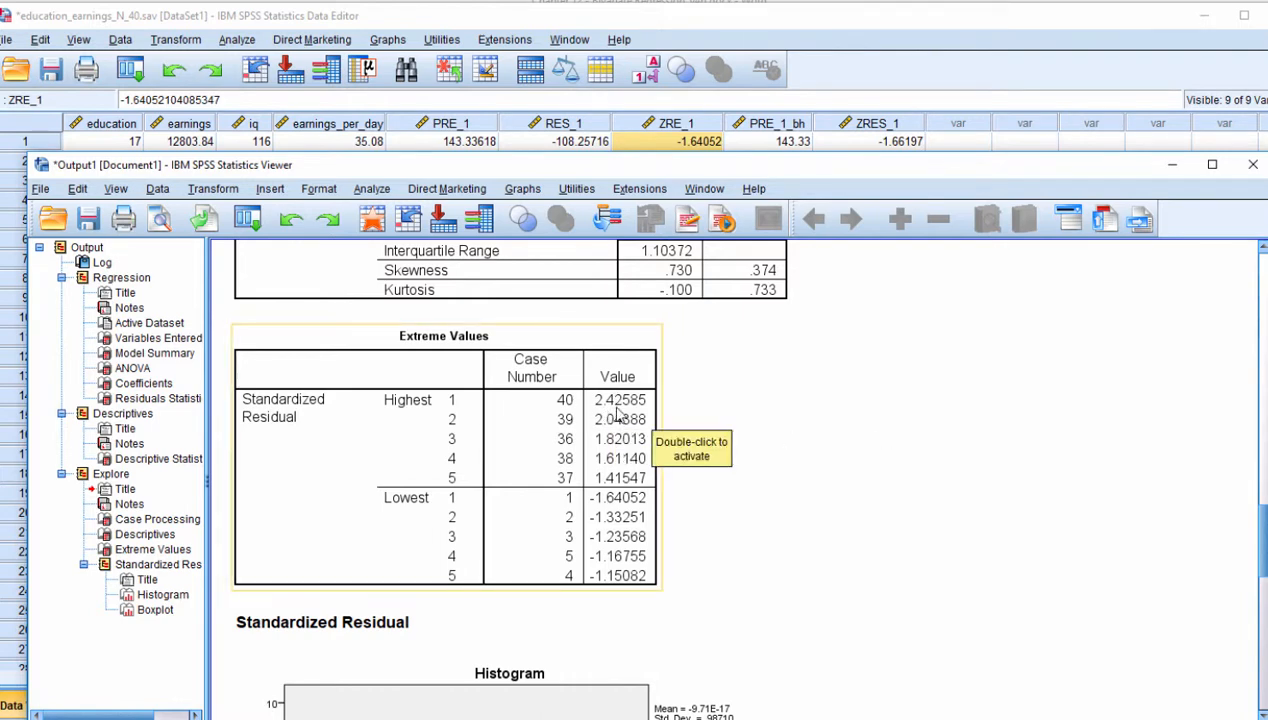
mouse_move(650, 404)
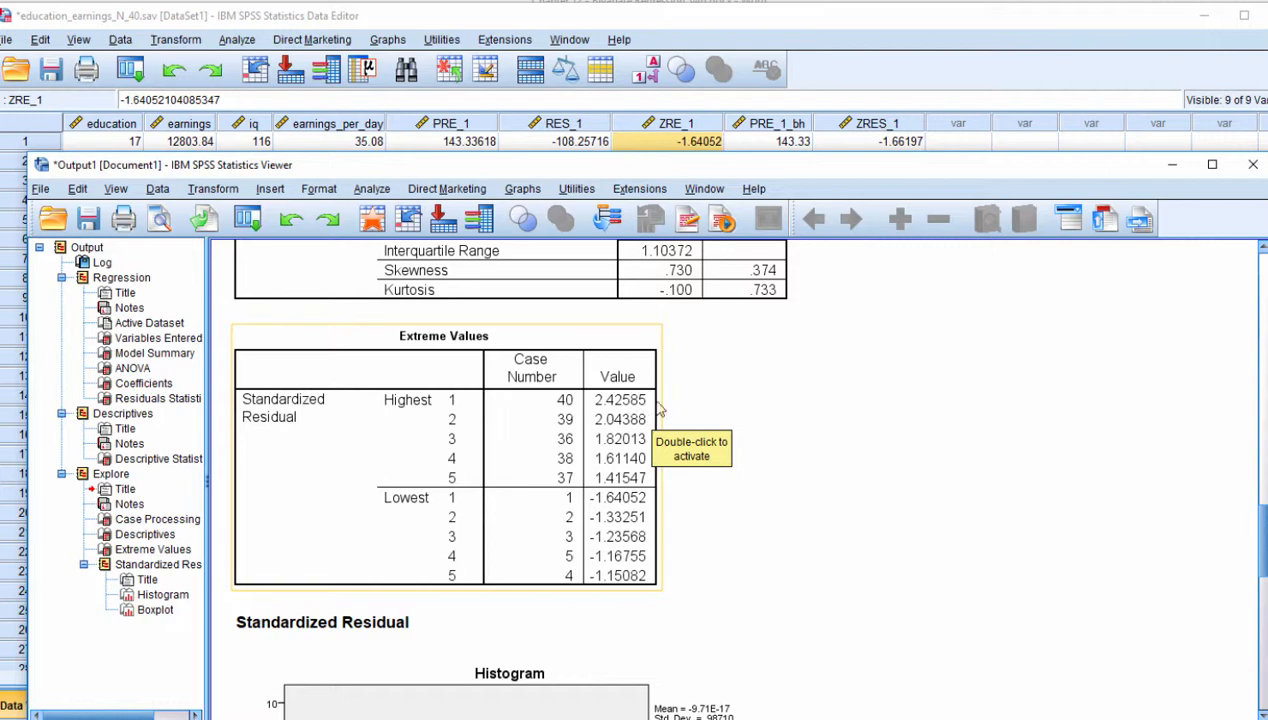
scroll("up", 3)
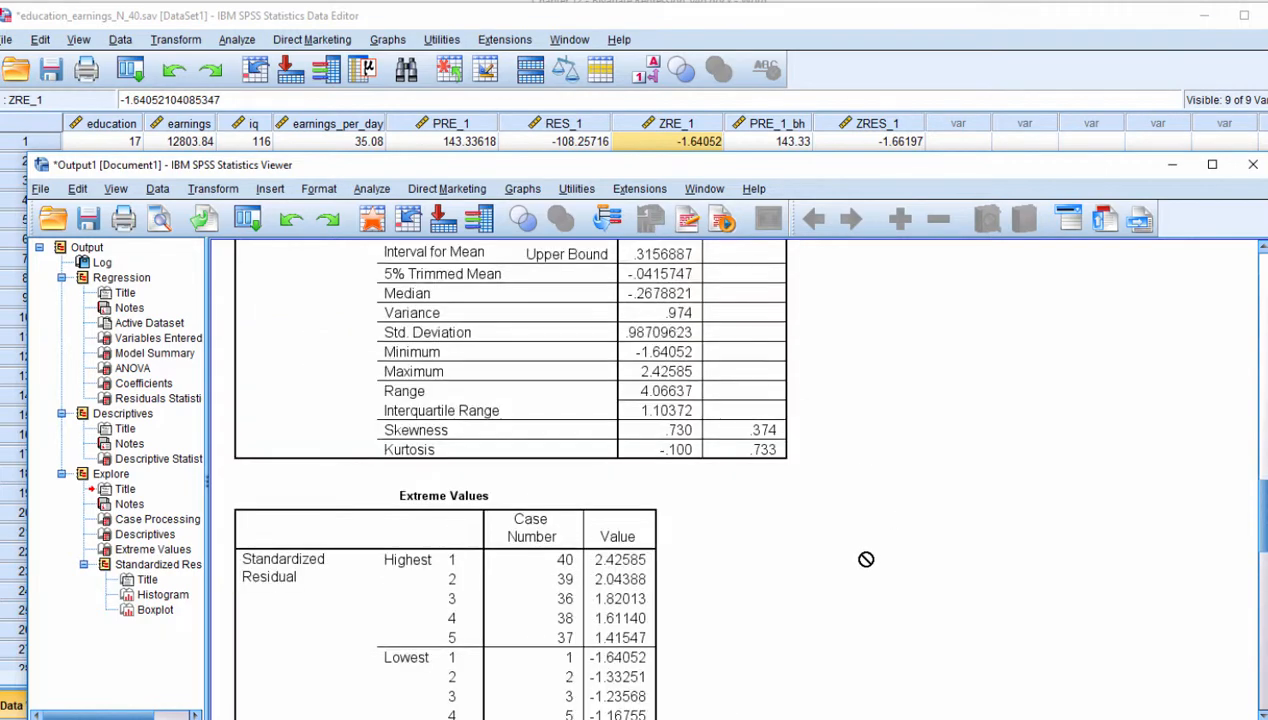
scroll("down", 3)
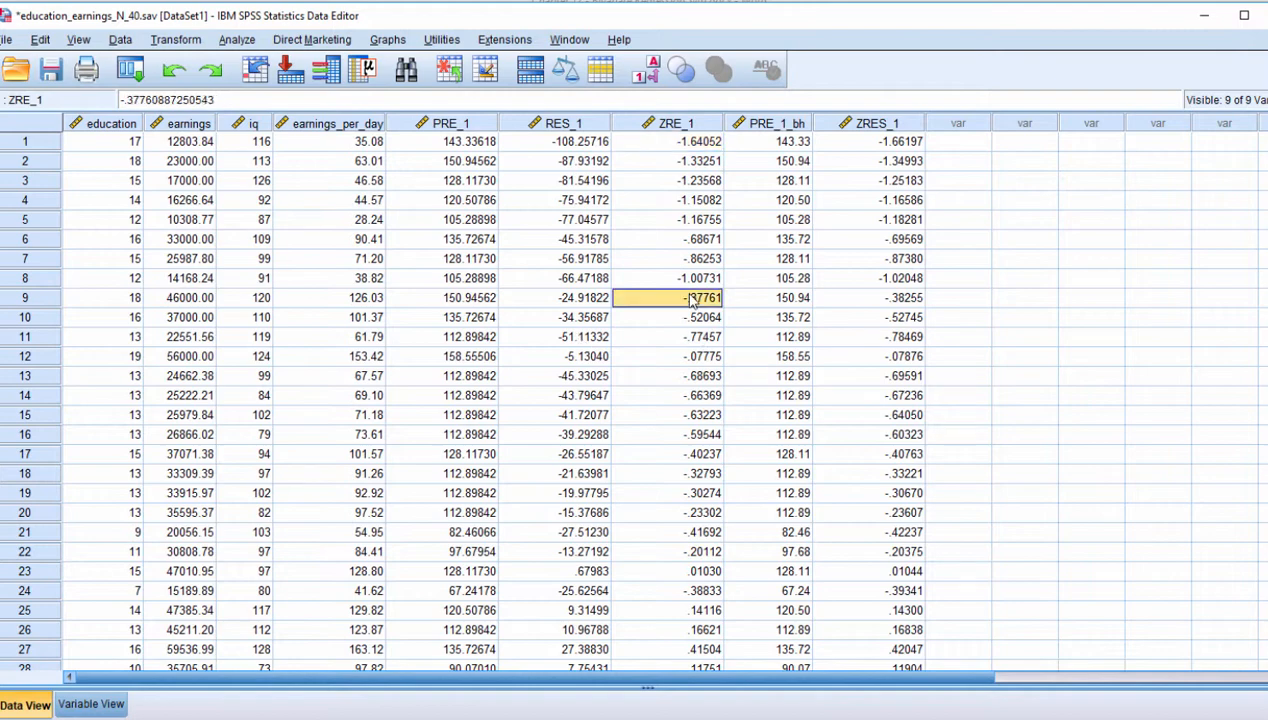
left_click(676, 160)
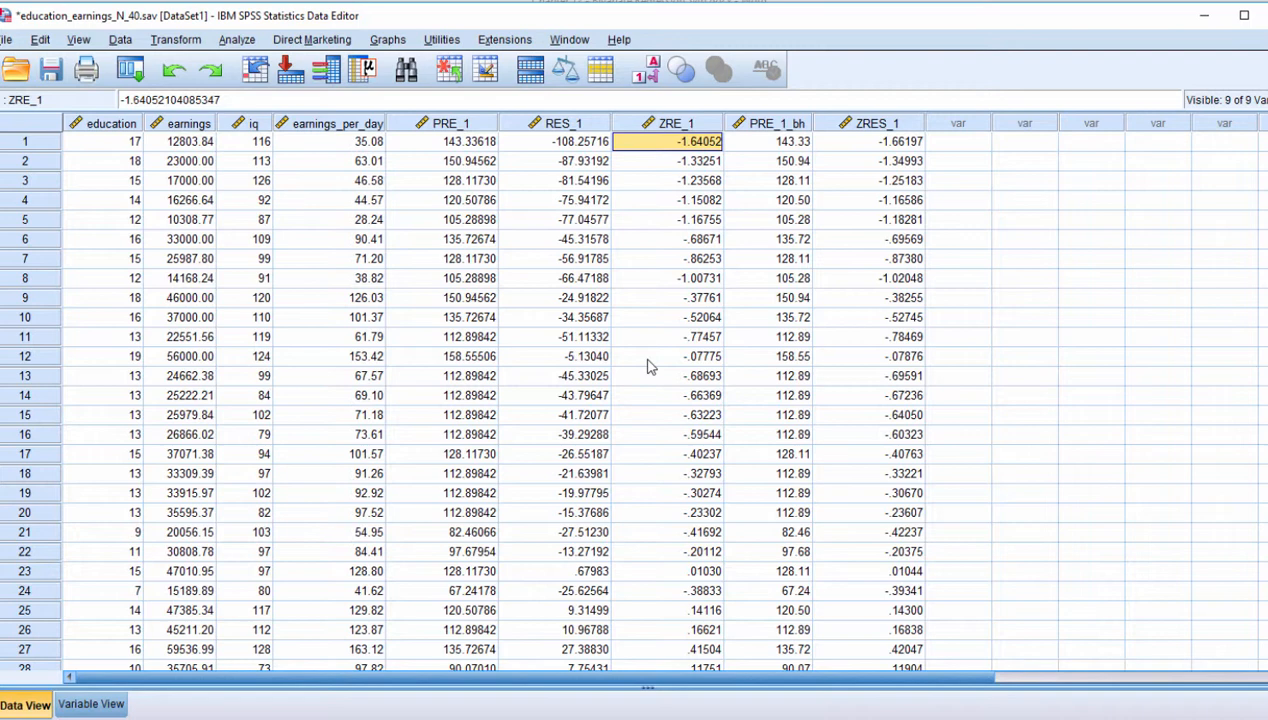
left_click(452, 140)
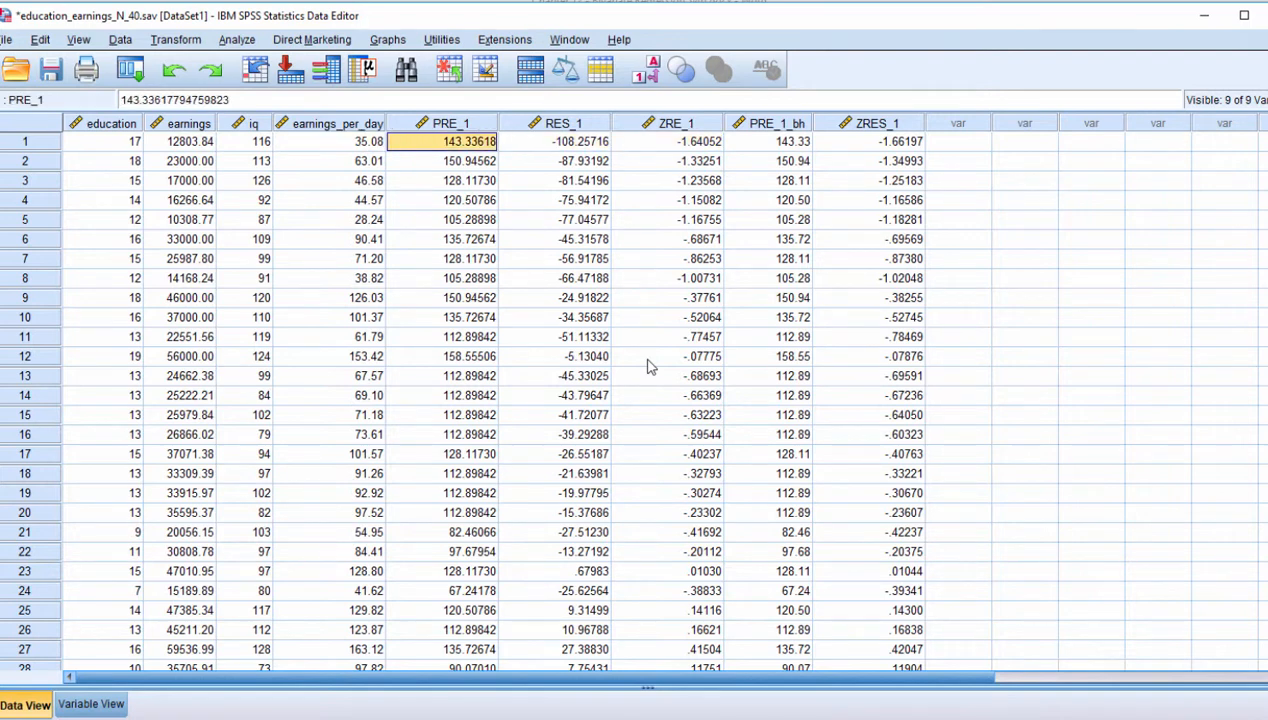
left_click(676, 200)
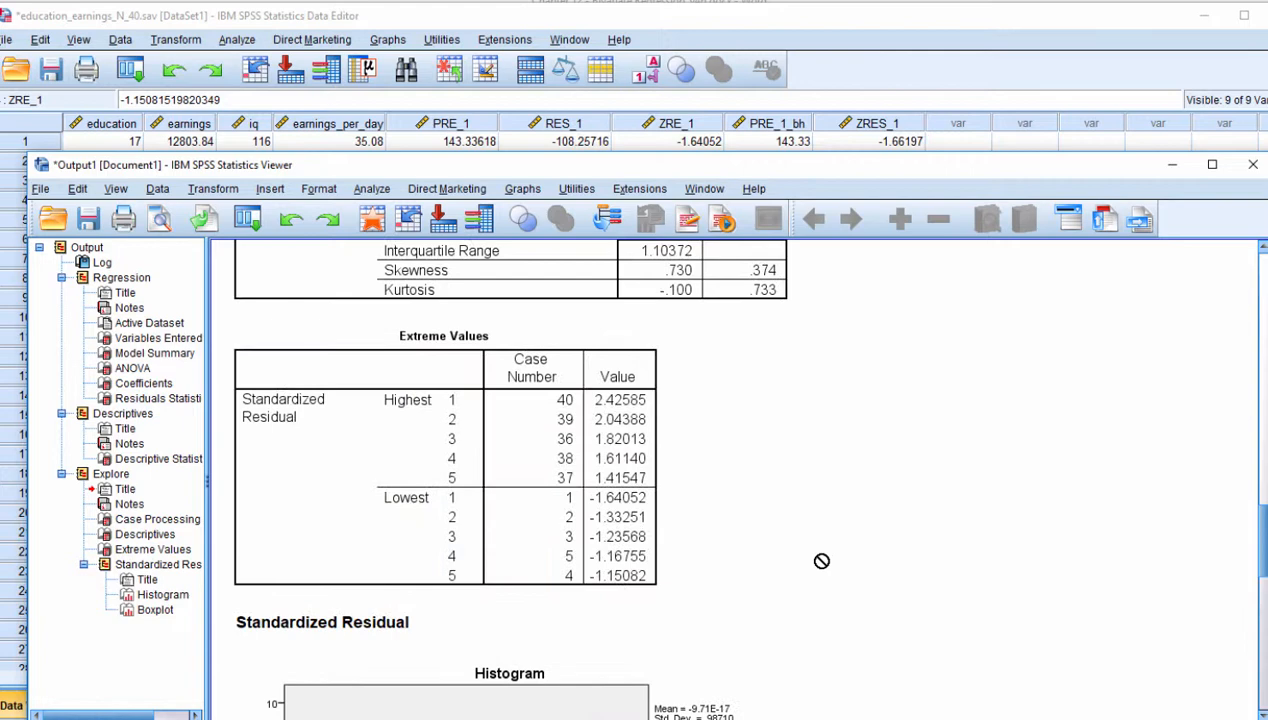
Revisit the descriptives and boxplot flagging case 40, then go to the Analyze menu
scroll("up", 3)
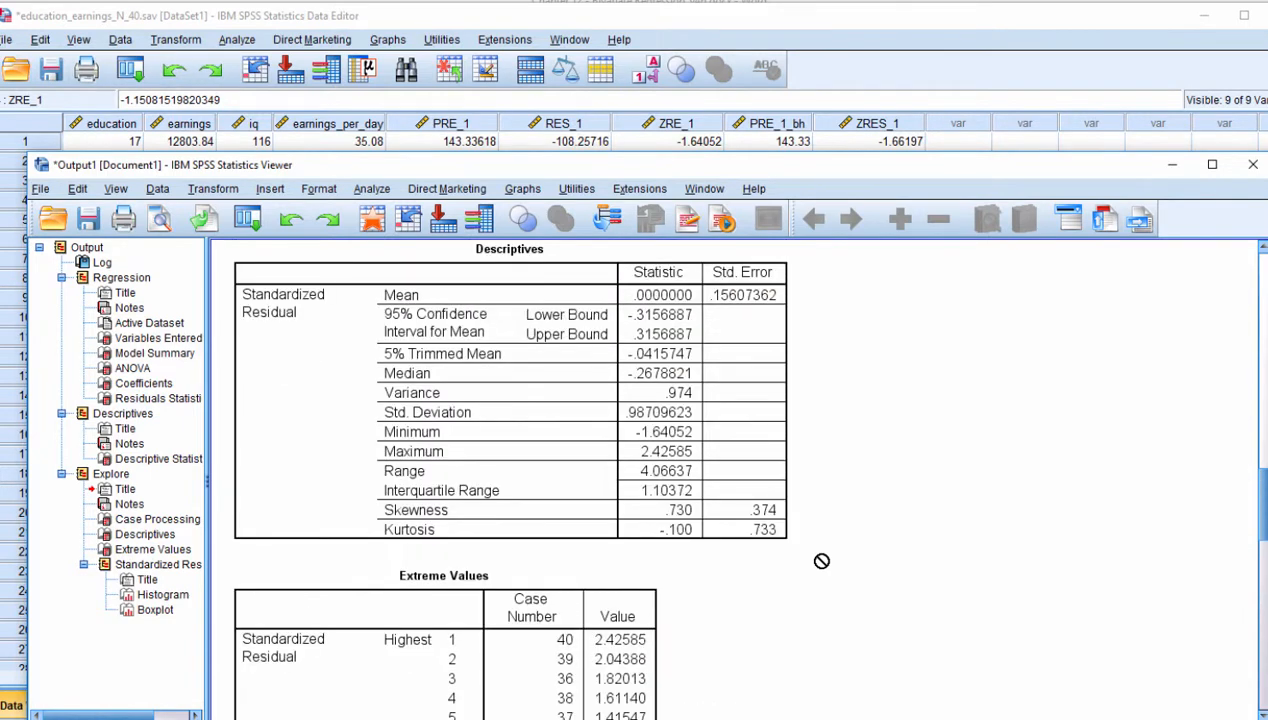
scroll("down", 3)
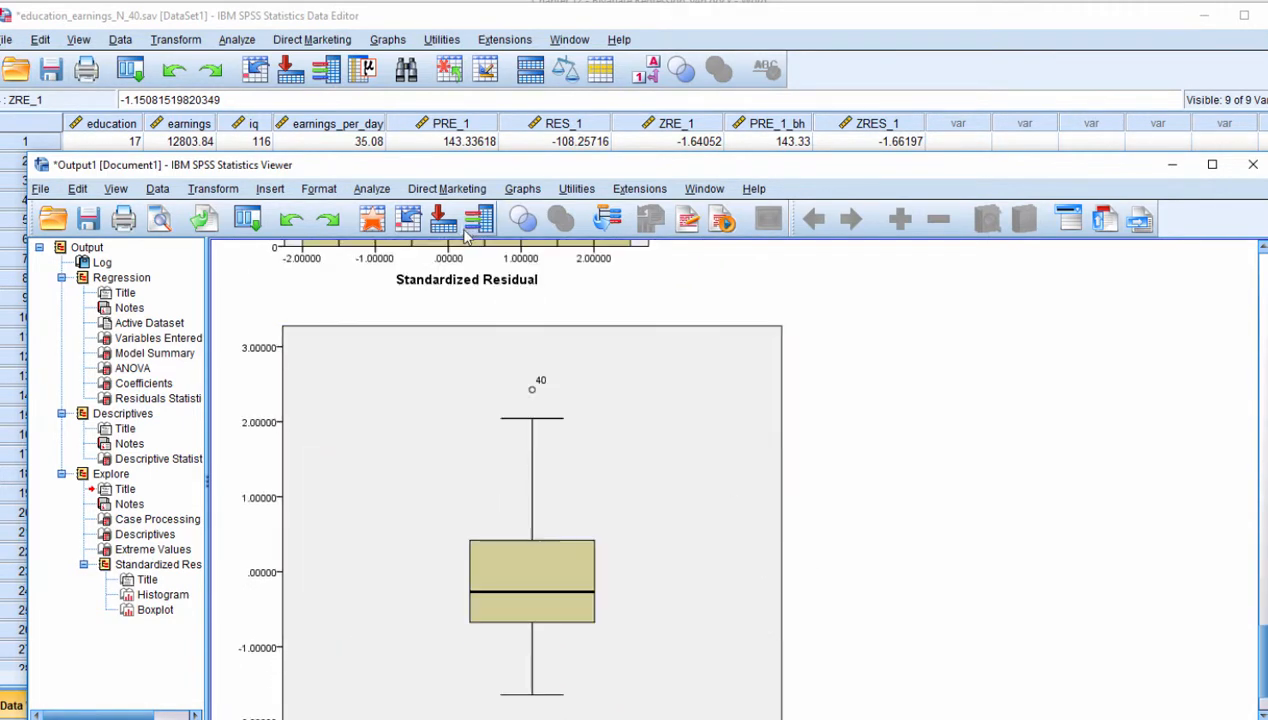
left_click(372, 188)
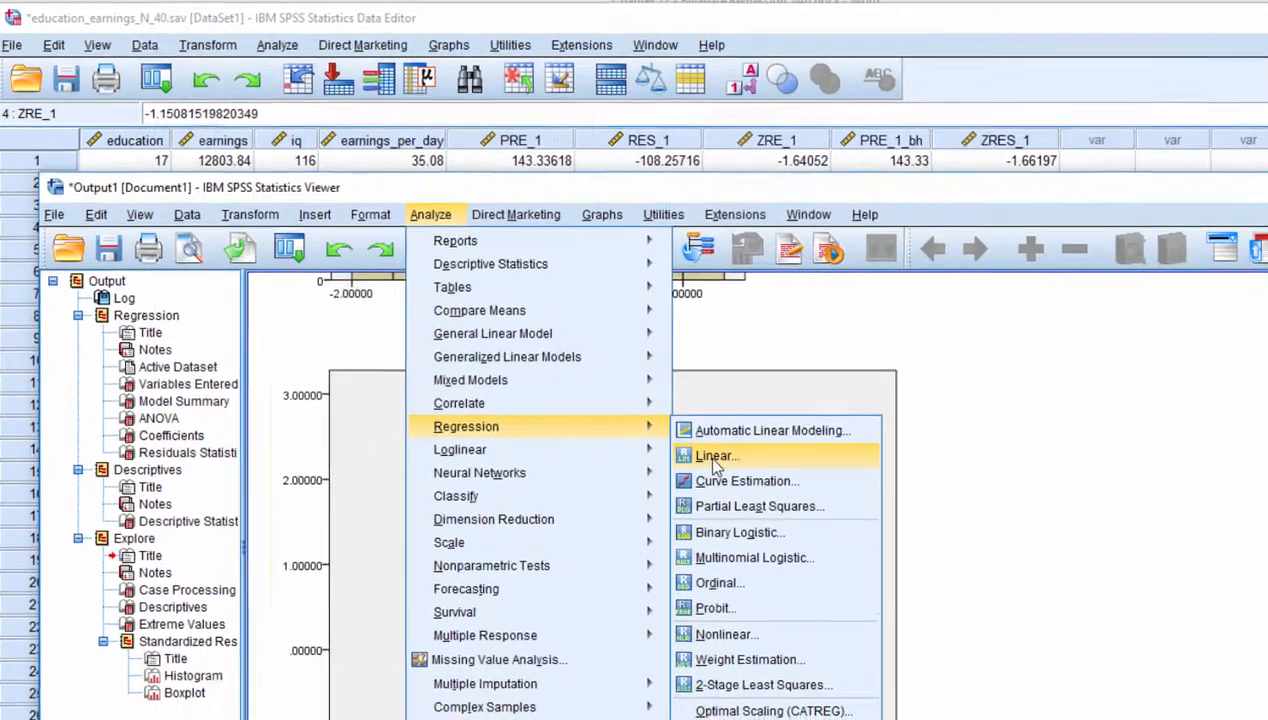
Rerun the linear regression saving only Cook's distance as new variable COO_1
left_click(716, 456)
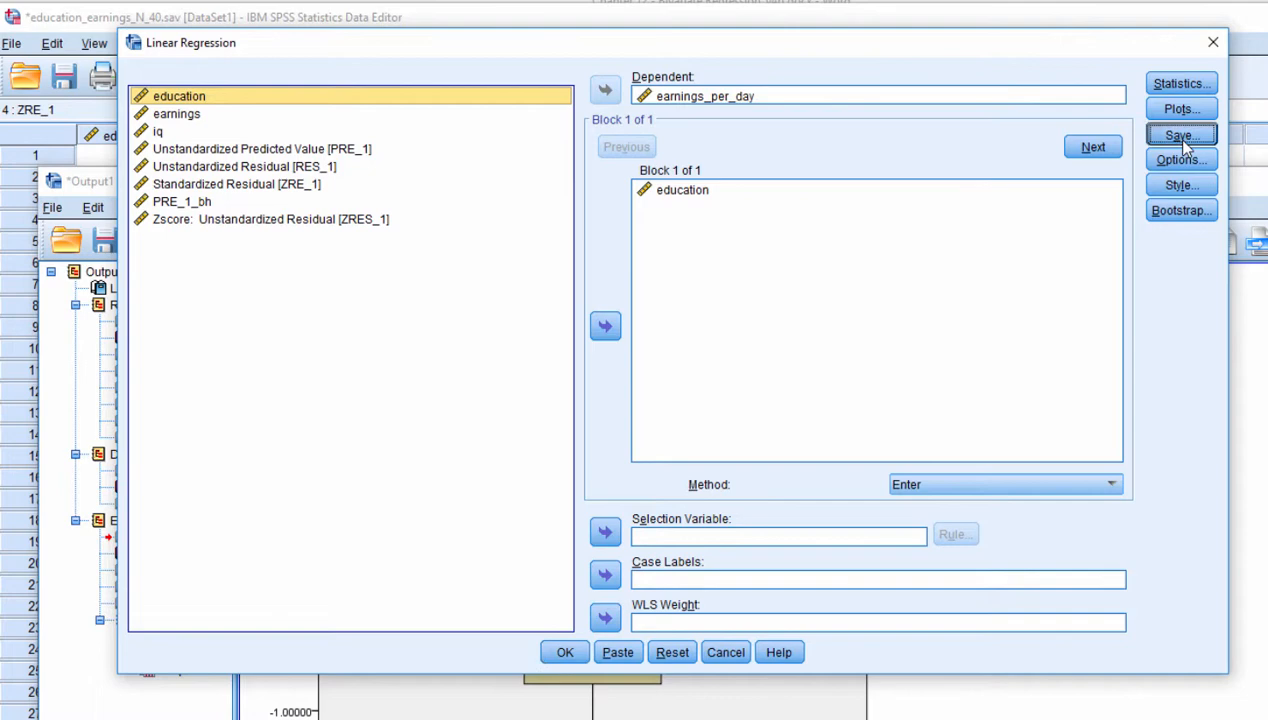
left_click(1180, 136)
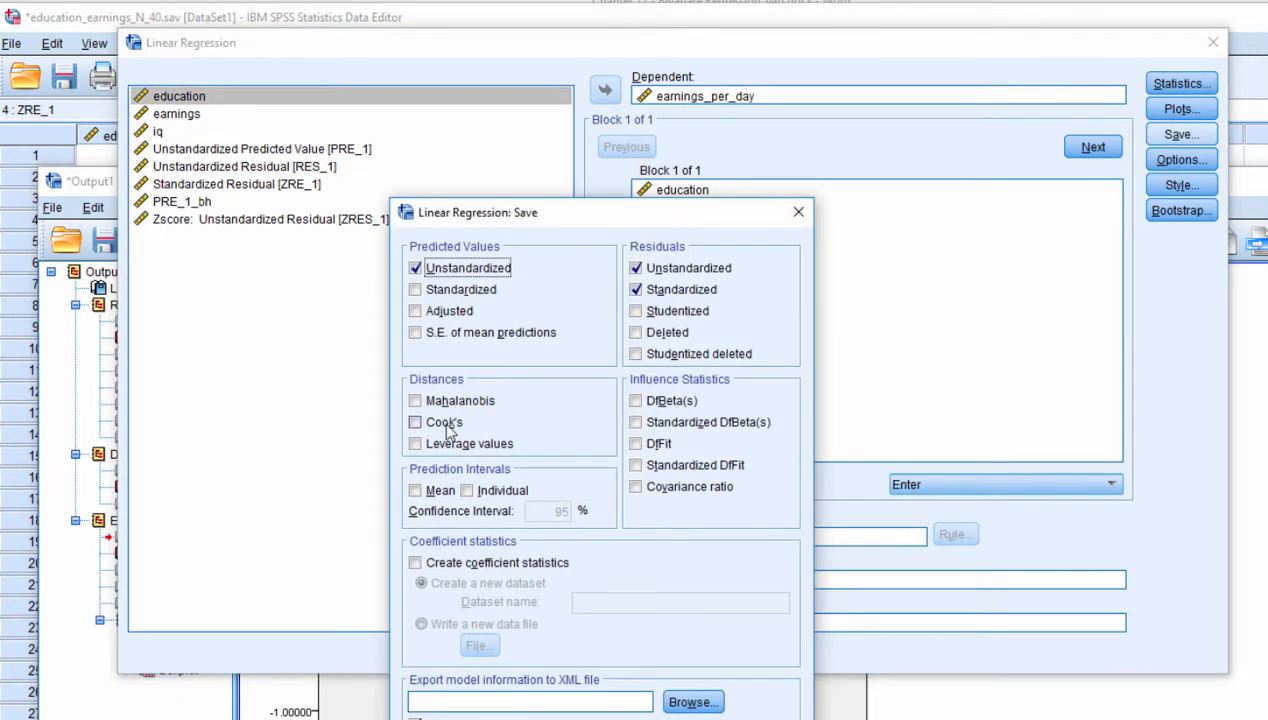
left_click(416, 420)
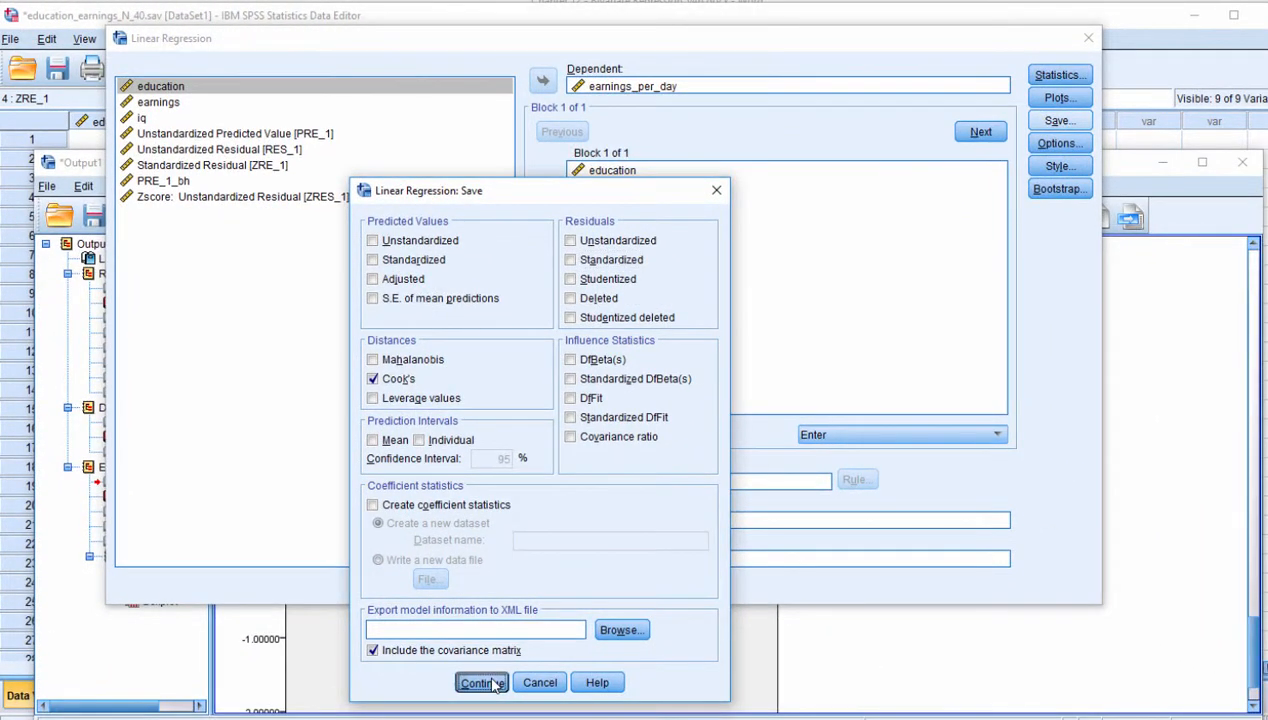
left_click(476, 682)
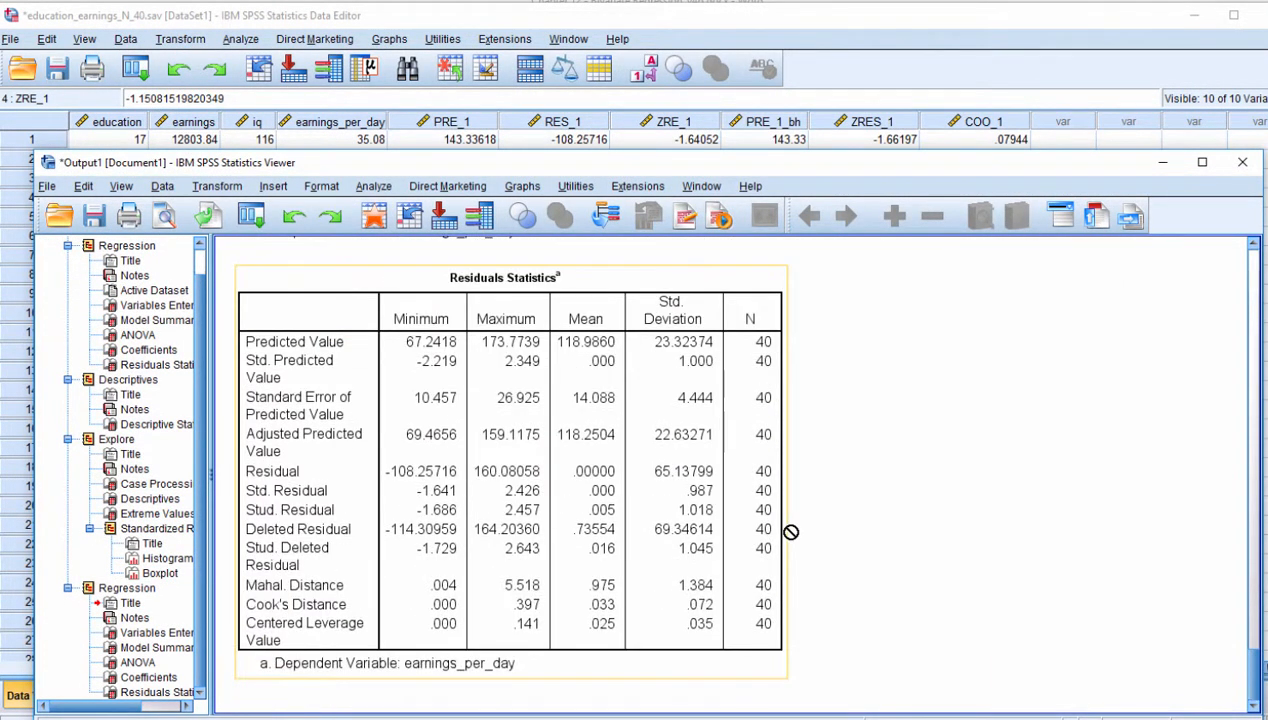
scroll("up", 3)
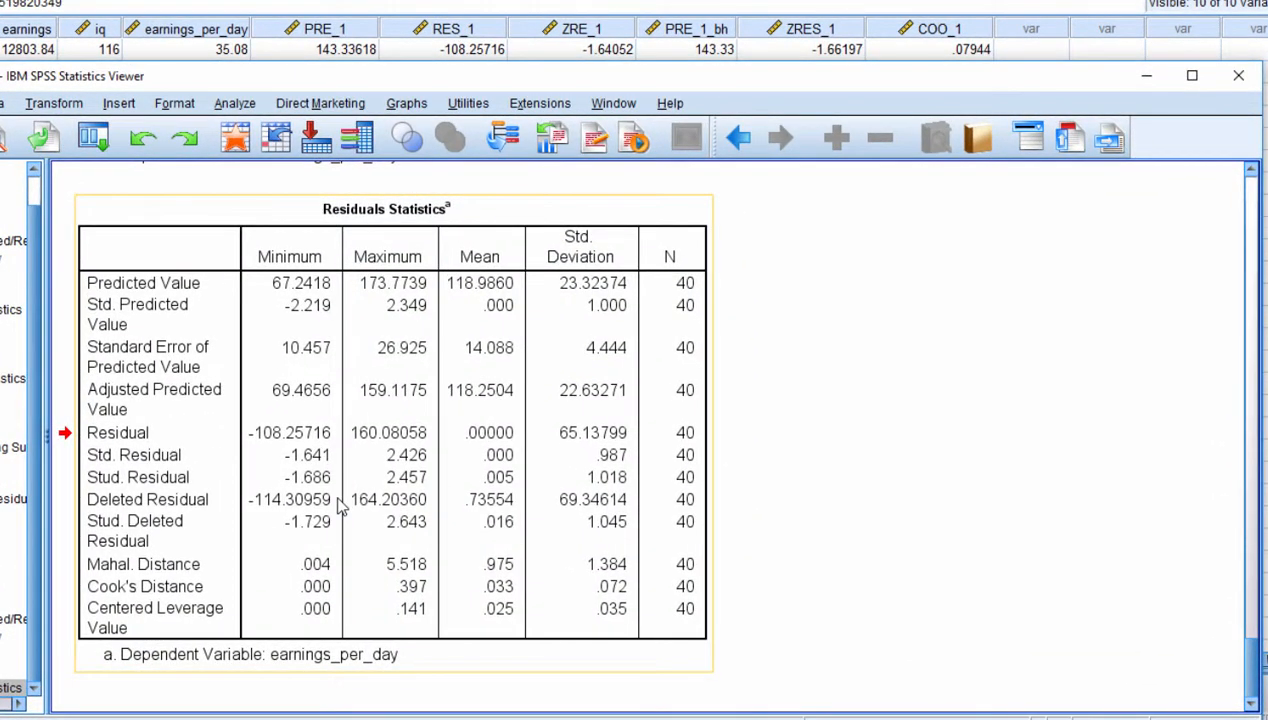
mouse_move(992, 544)
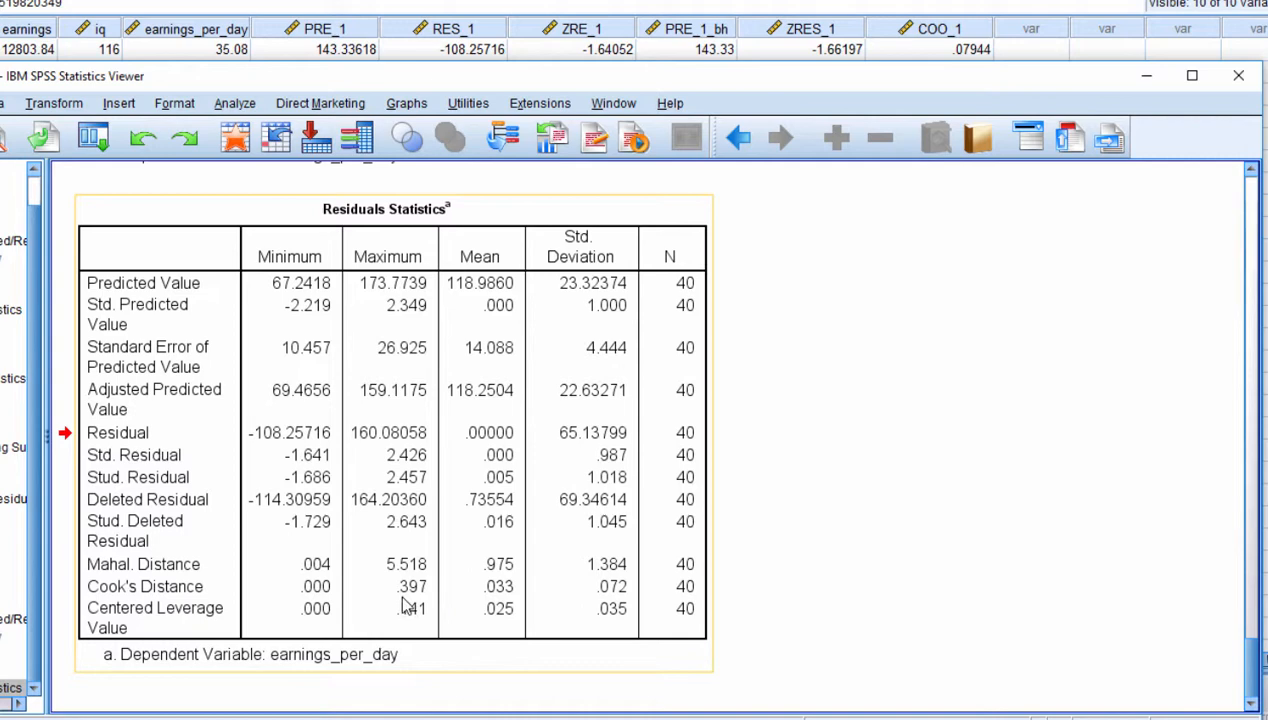
mouse_move(158, 592)
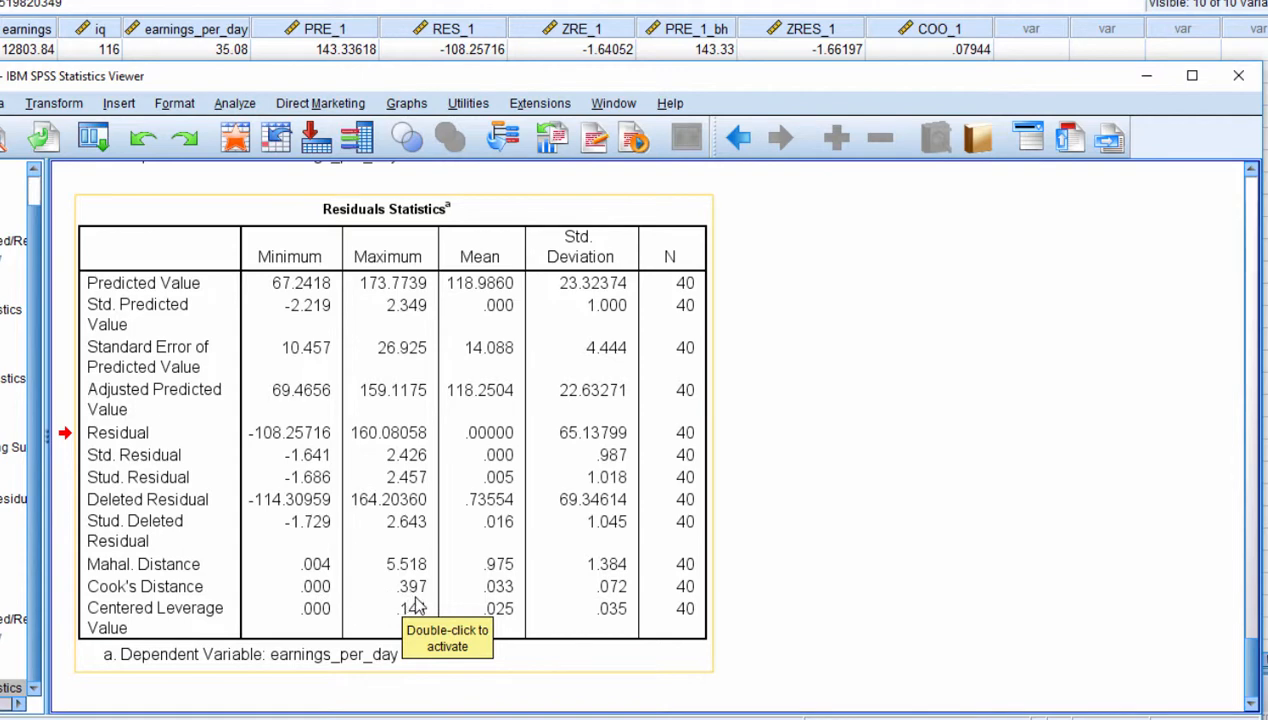
mouse_move(904, 576)
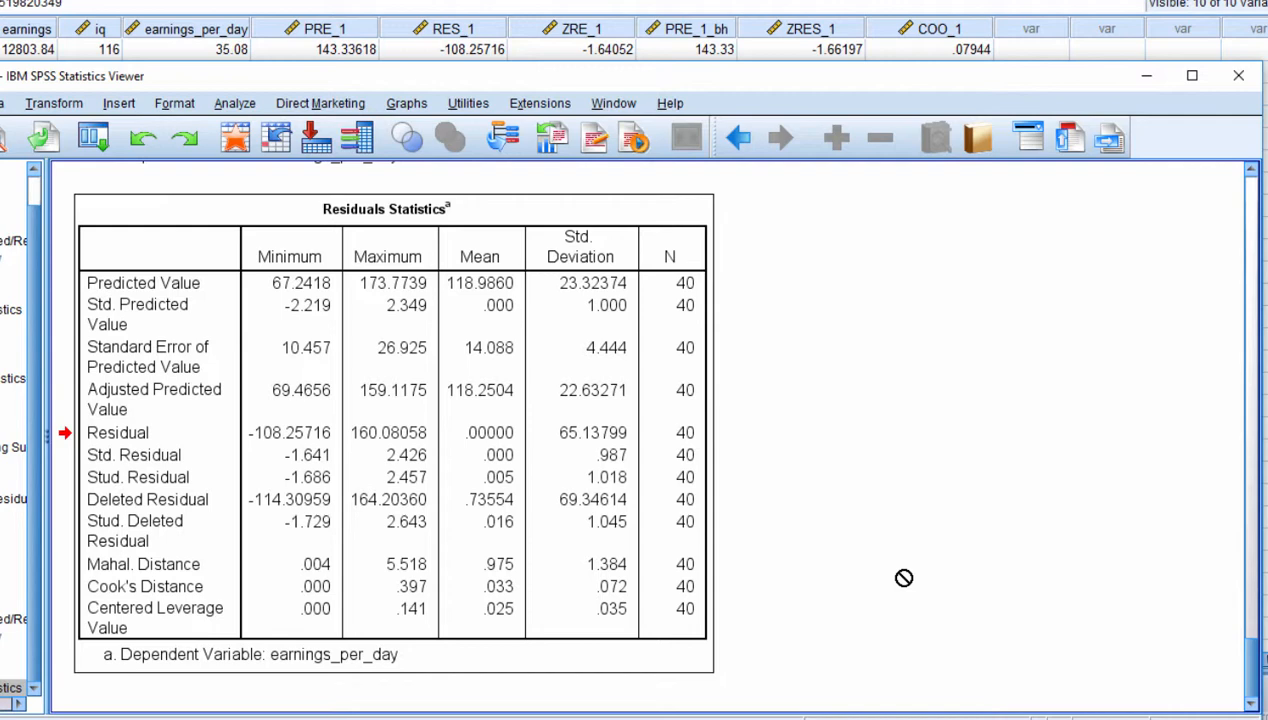
mouse_move(1096, 690)
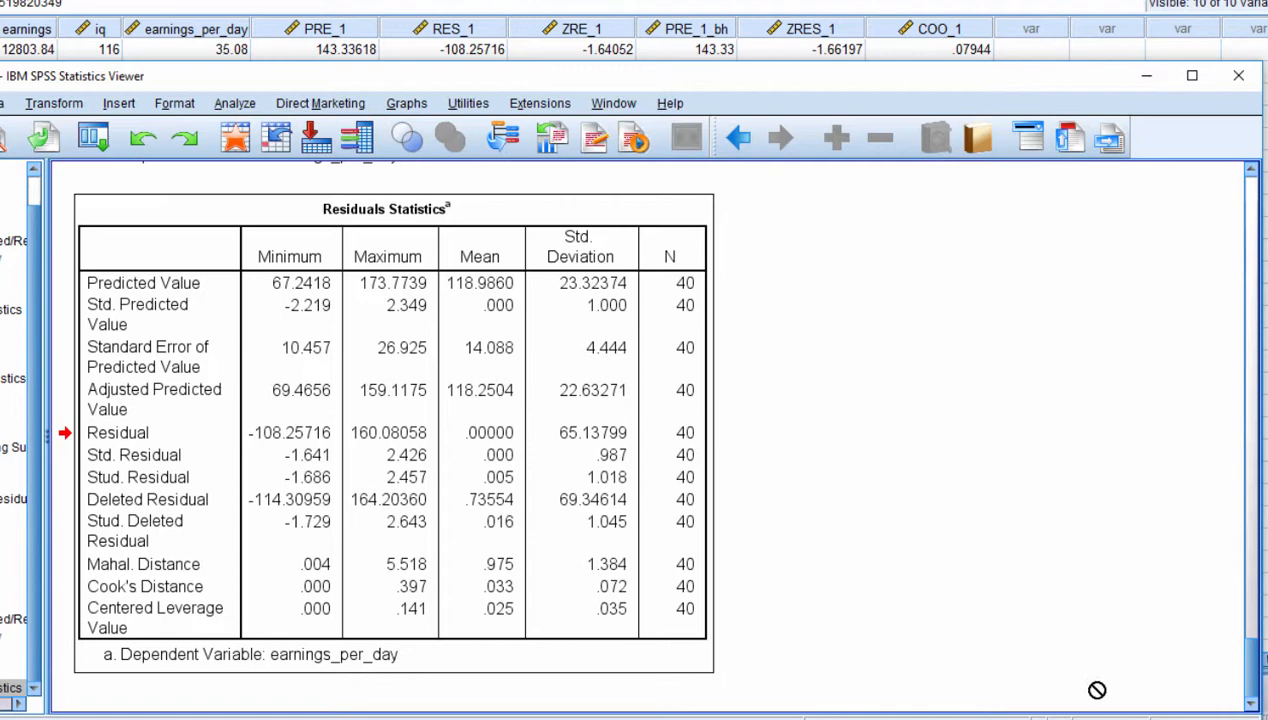